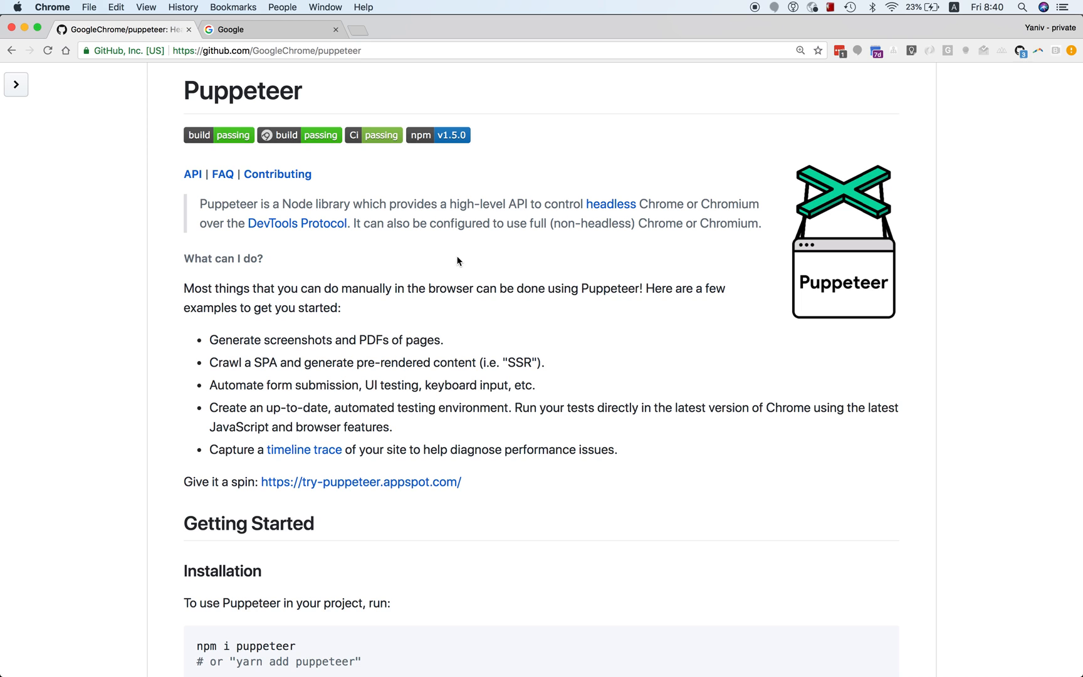
{"action": "mouse_move", "coordinate": [452, 215]}
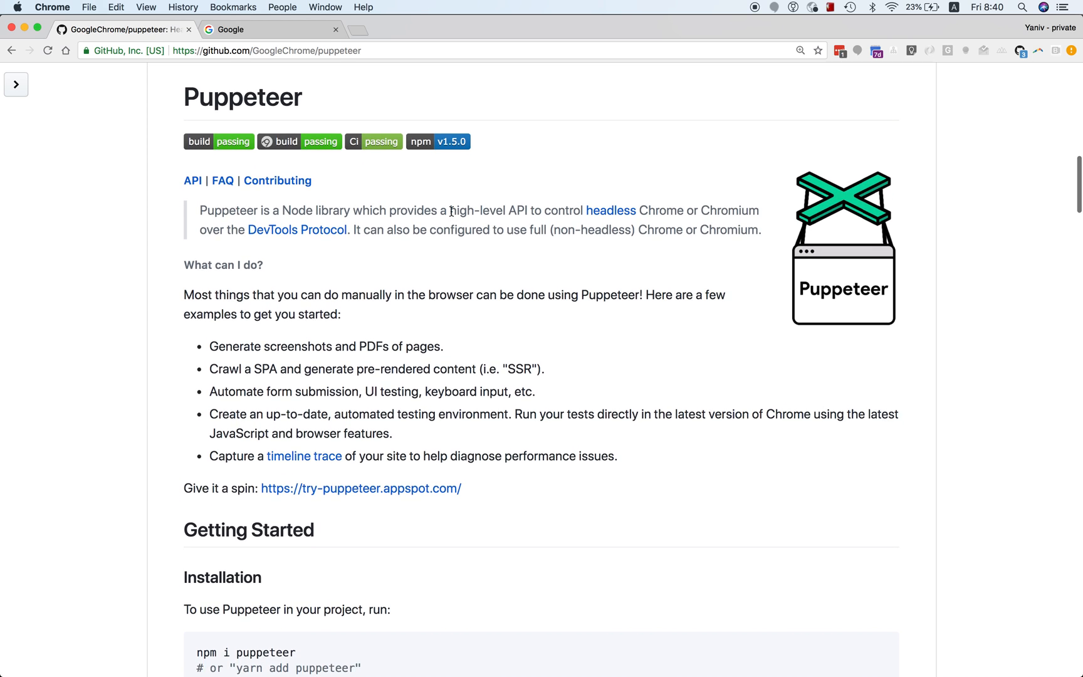
{"action": "mouse_move", "coordinate": [394, 271]}
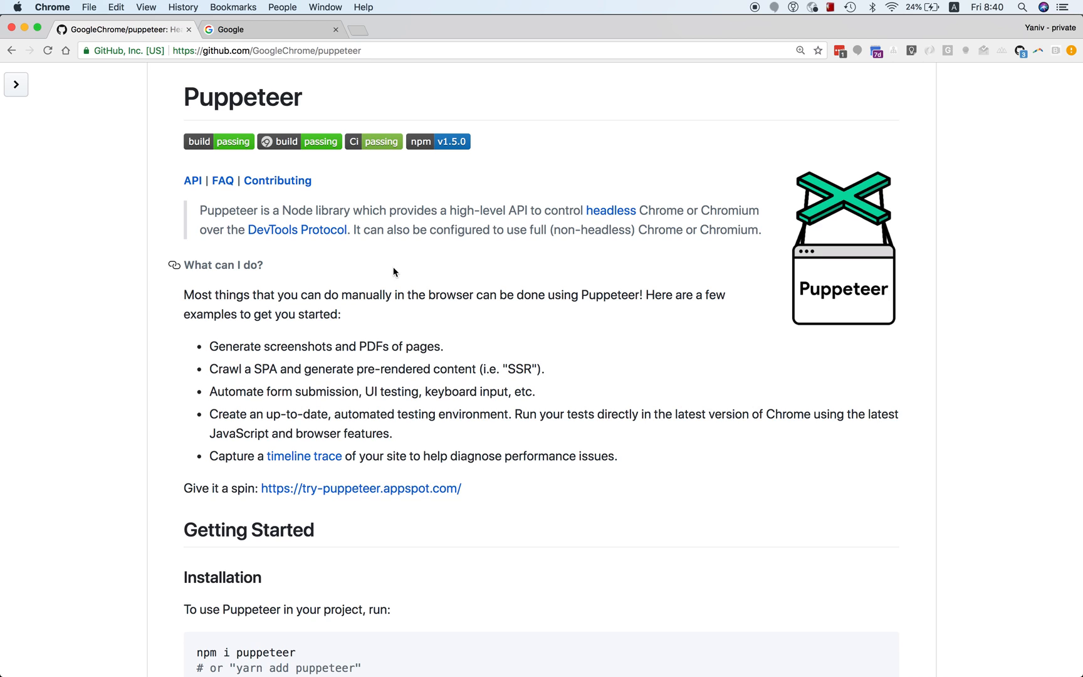
{"action": "mouse_move", "coordinate": [360, 262]}
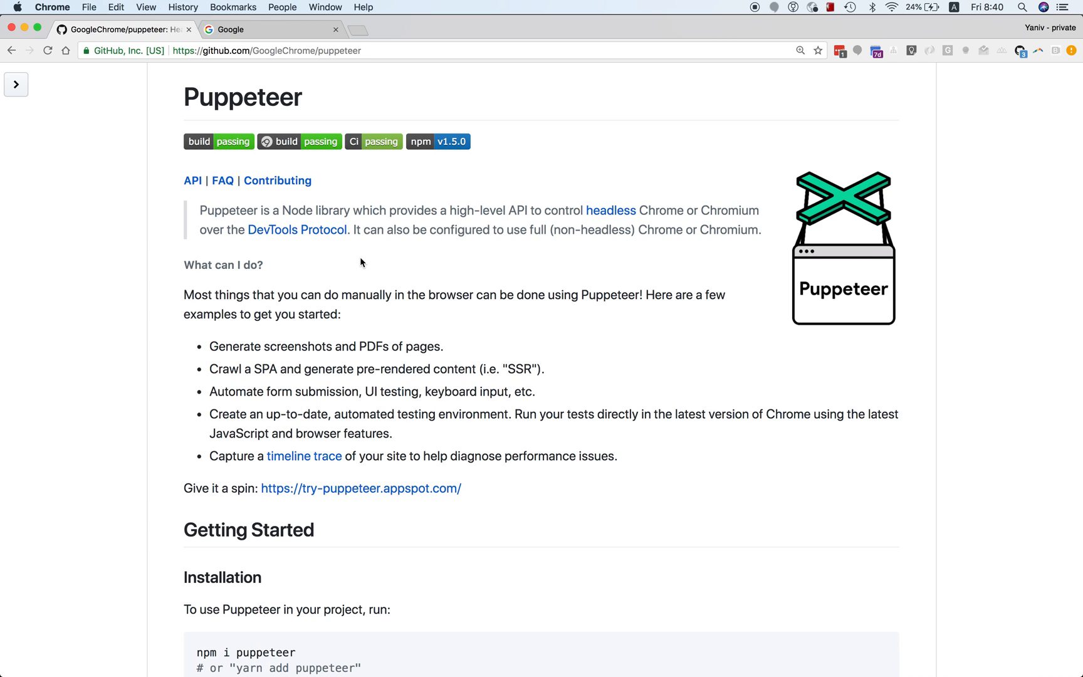
{"action": "mouse_move", "coordinate": [307, 251]}
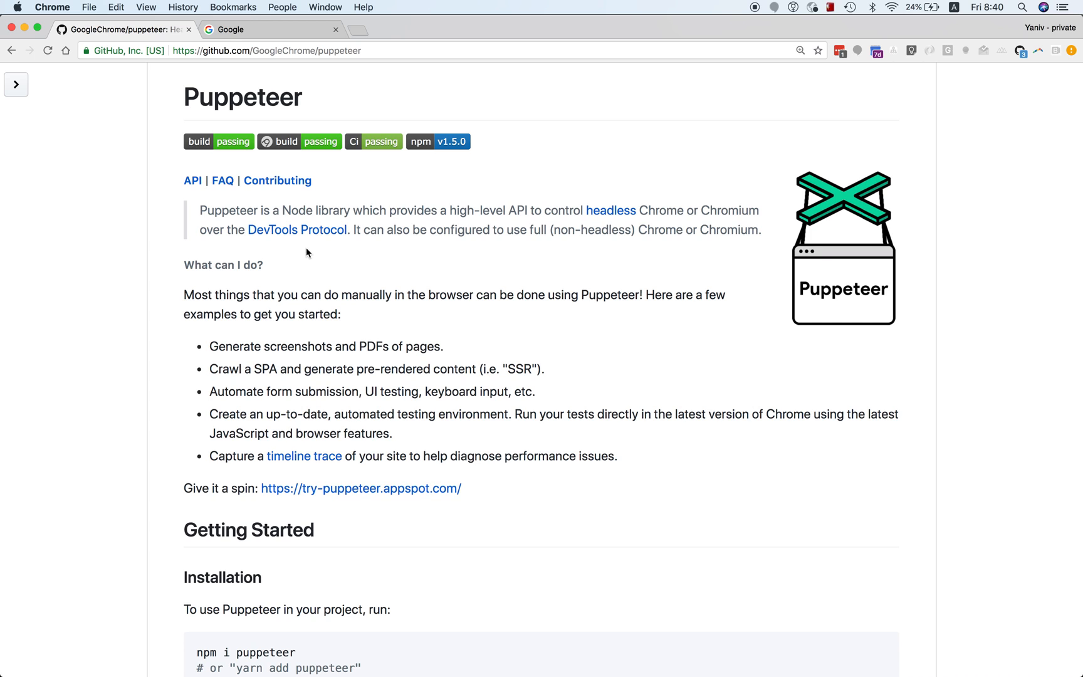
{"action": "mouse_move", "coordinate": [352, 262]}
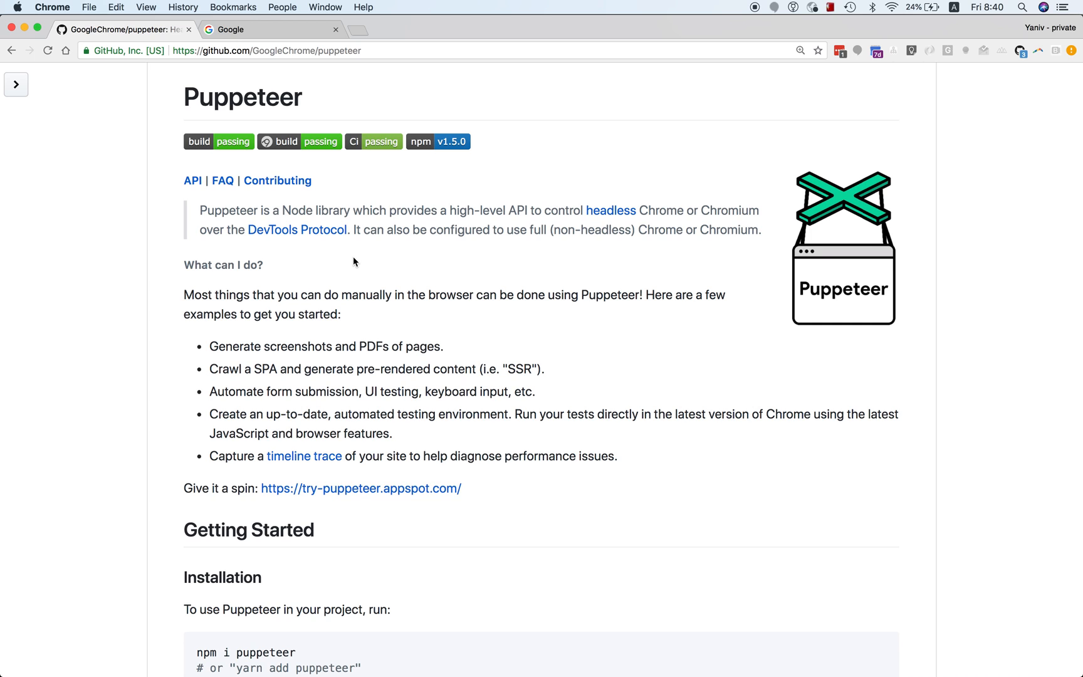
{"action": "mouse_move", "coordinate": [322, 251]}
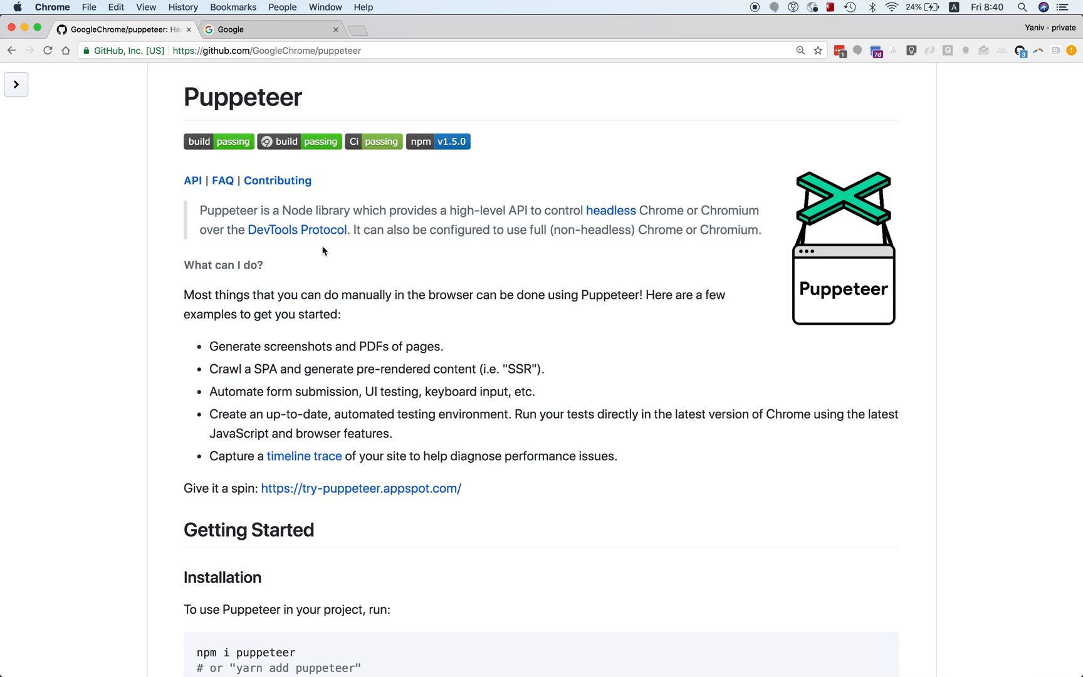
{"action": "mouse_move", "coordinate": [313, 250]}
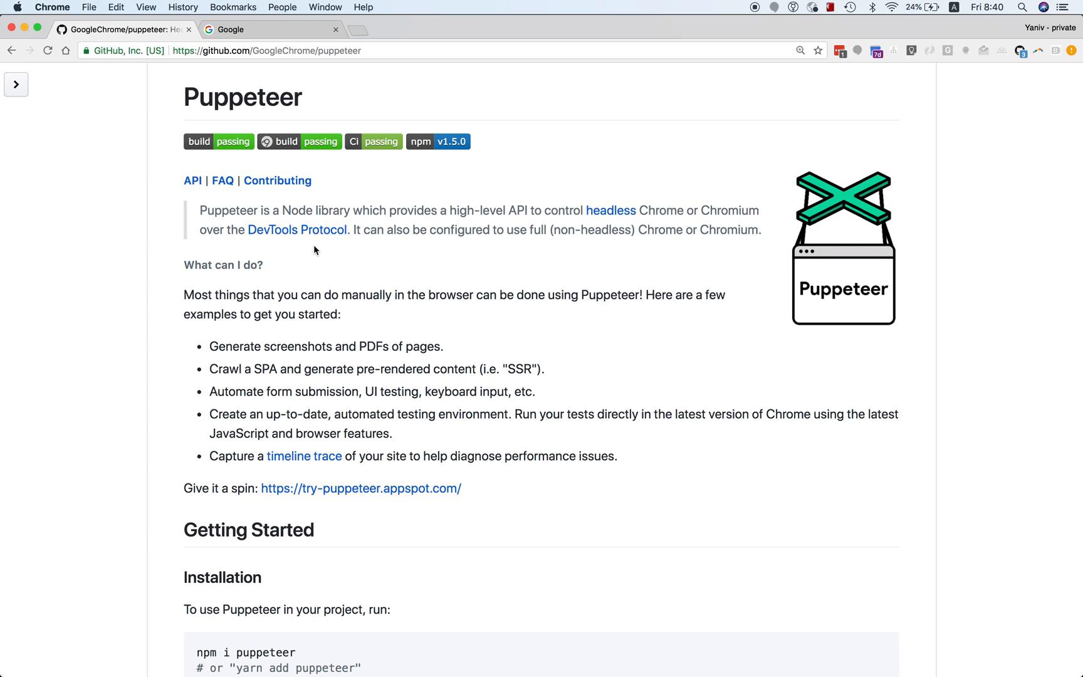
{"action": "mouse_move", "coordinate": [321, 264]}
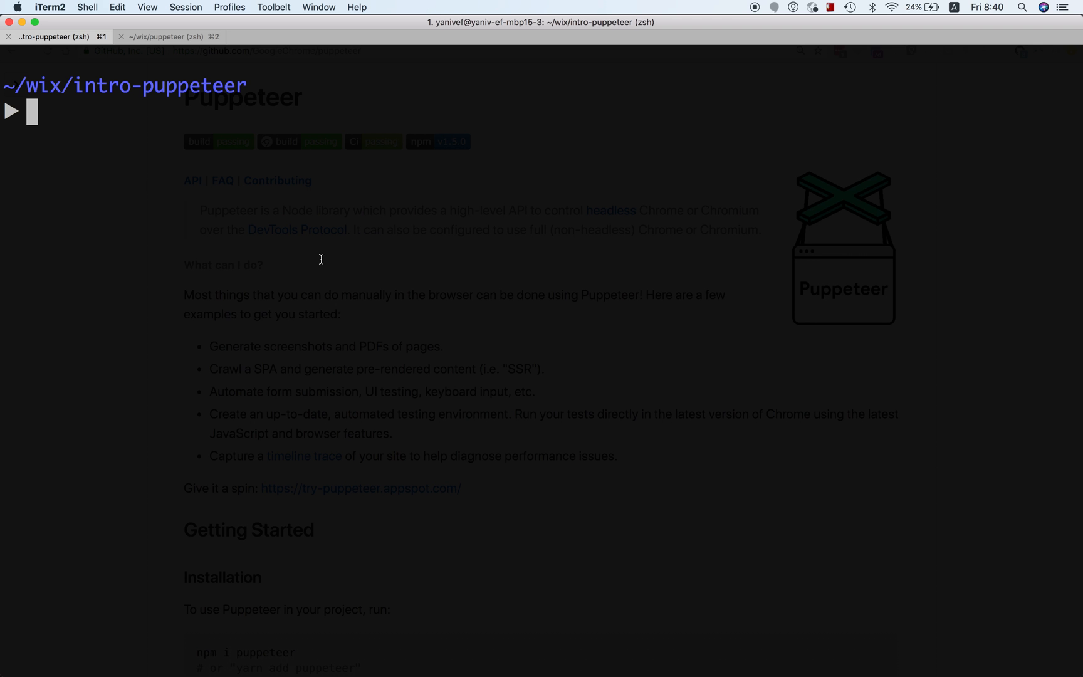
{"action": "type", "text": "canary www.wix.com --remote-debugging-port=9222"}
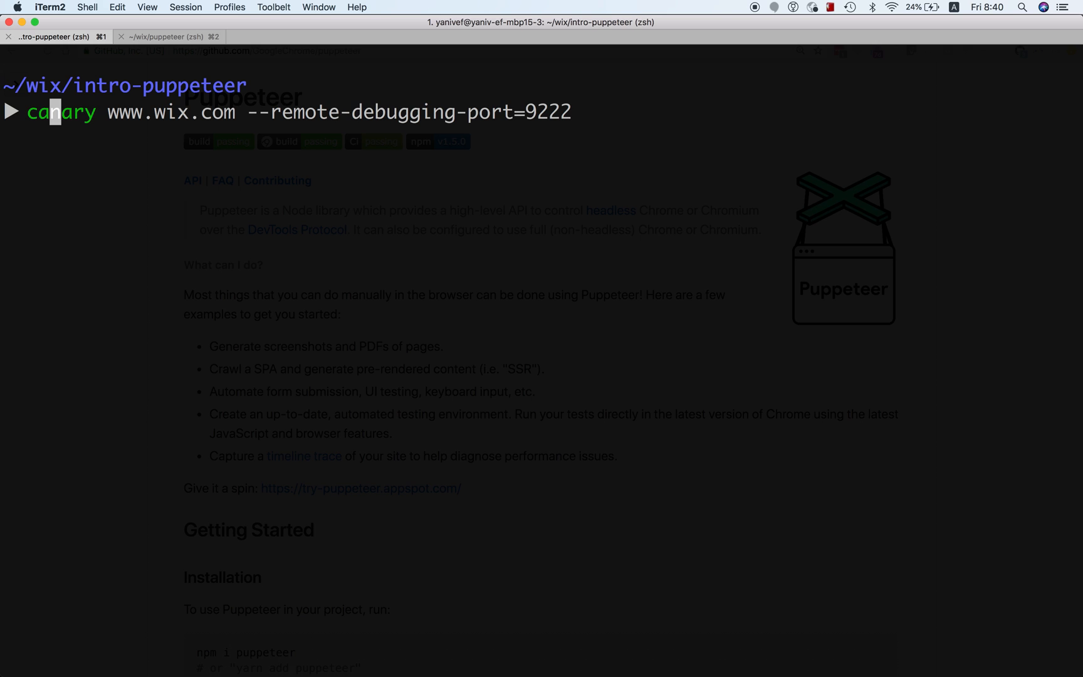
{"action": "mouse_move", "coordinate": [282, 105]}
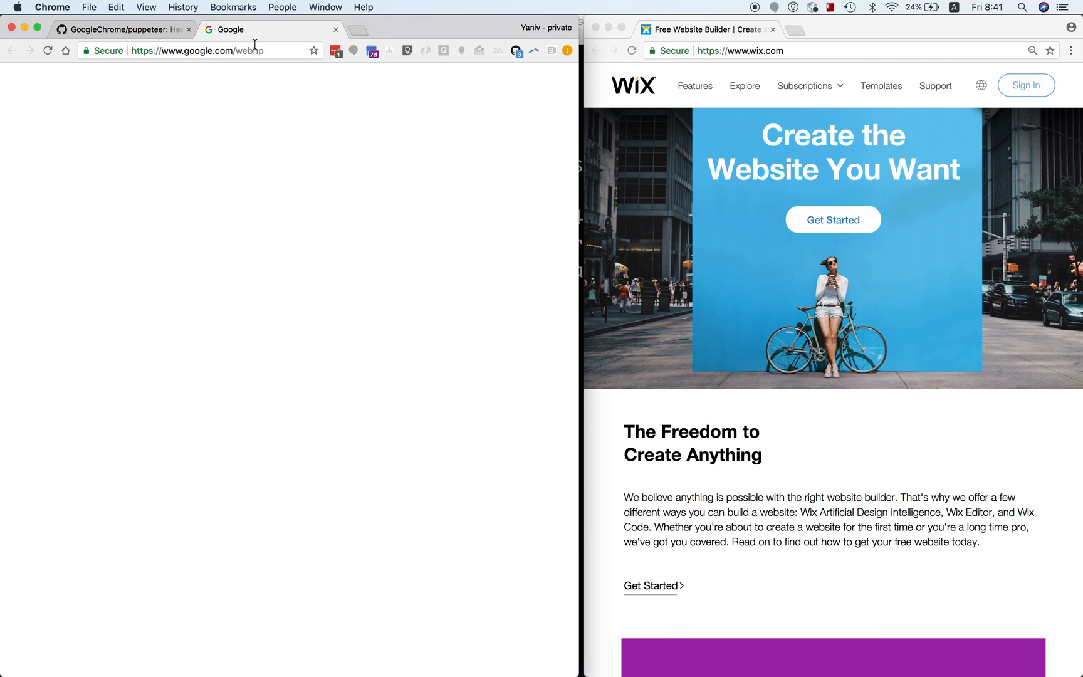
Step: Open remote DevTools for the Wix.com page from localhost:9222 inspectable pages
{"action": "type", "text": "9222"}
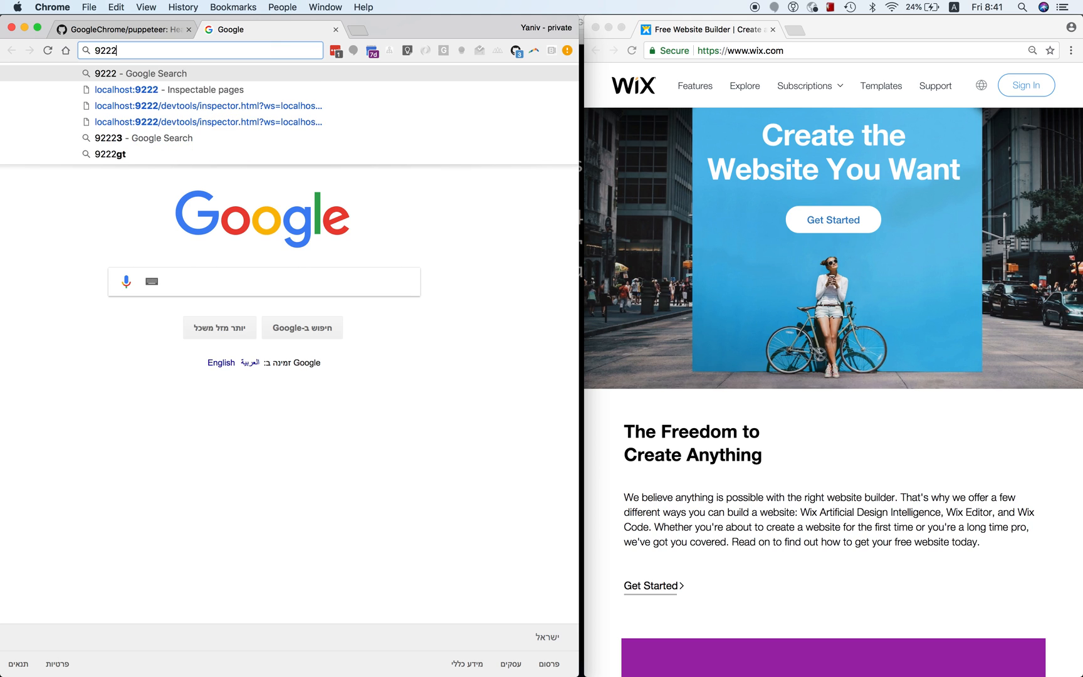
{"action": "left_click", "coordinate": [168, 89]}
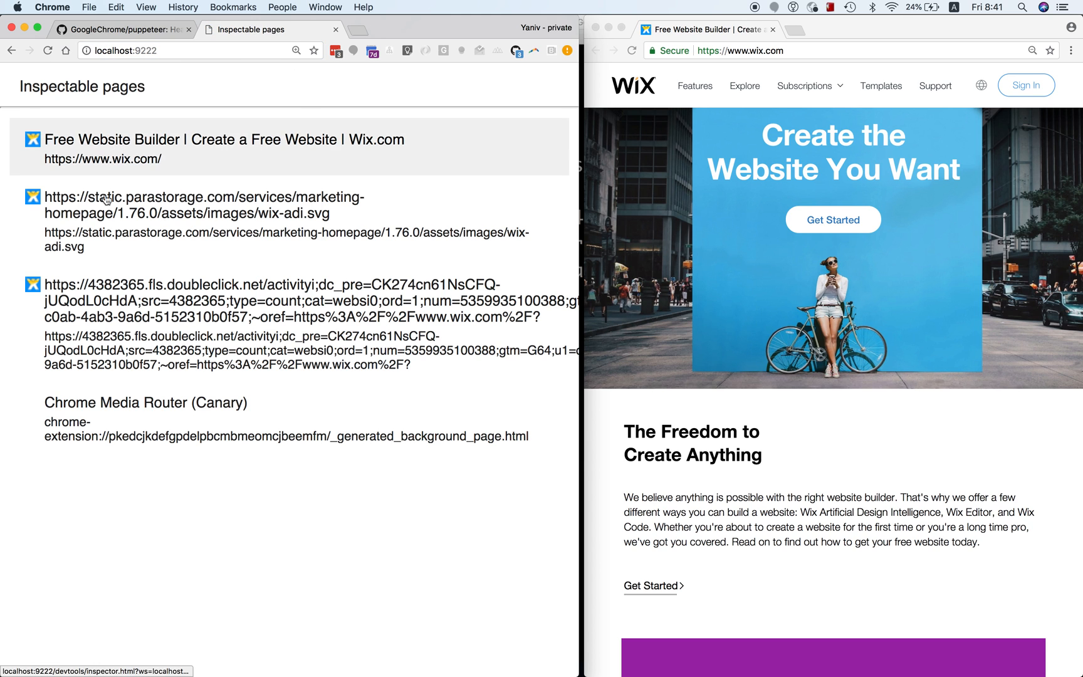
{"action": "mouse_move", "coordinate": [118, 149]}
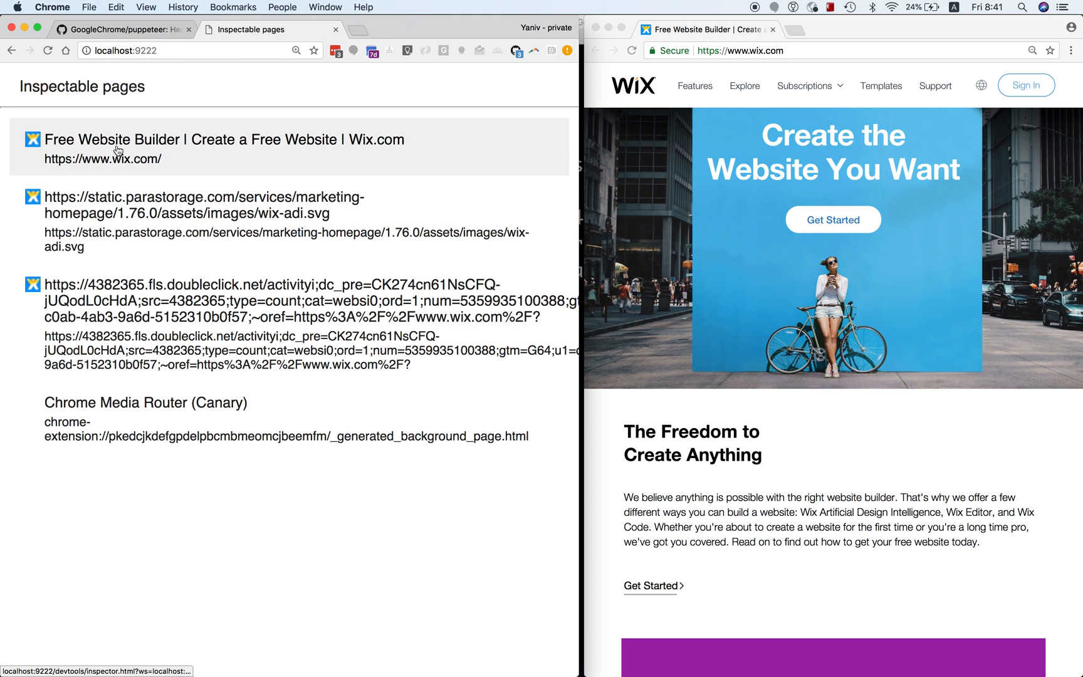
{"action": "left_click", "coordinate": [224, 139]}
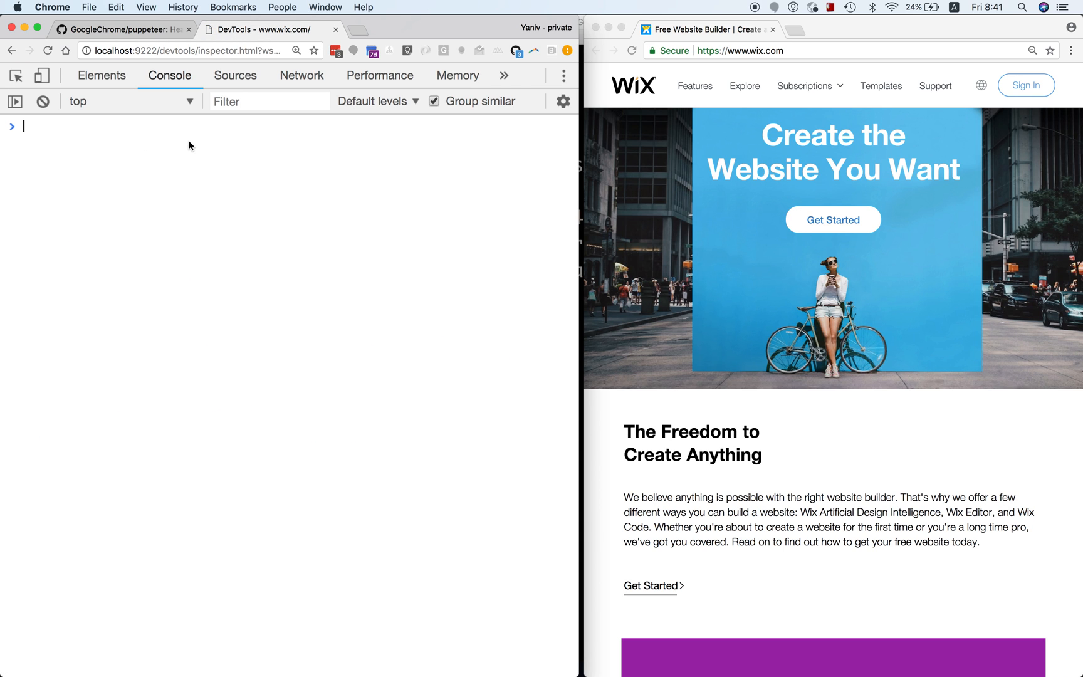
Step: Give div#root a red background in Elements, then return to the Console
{"action": "left_click", "coordinate": [101, 75]}
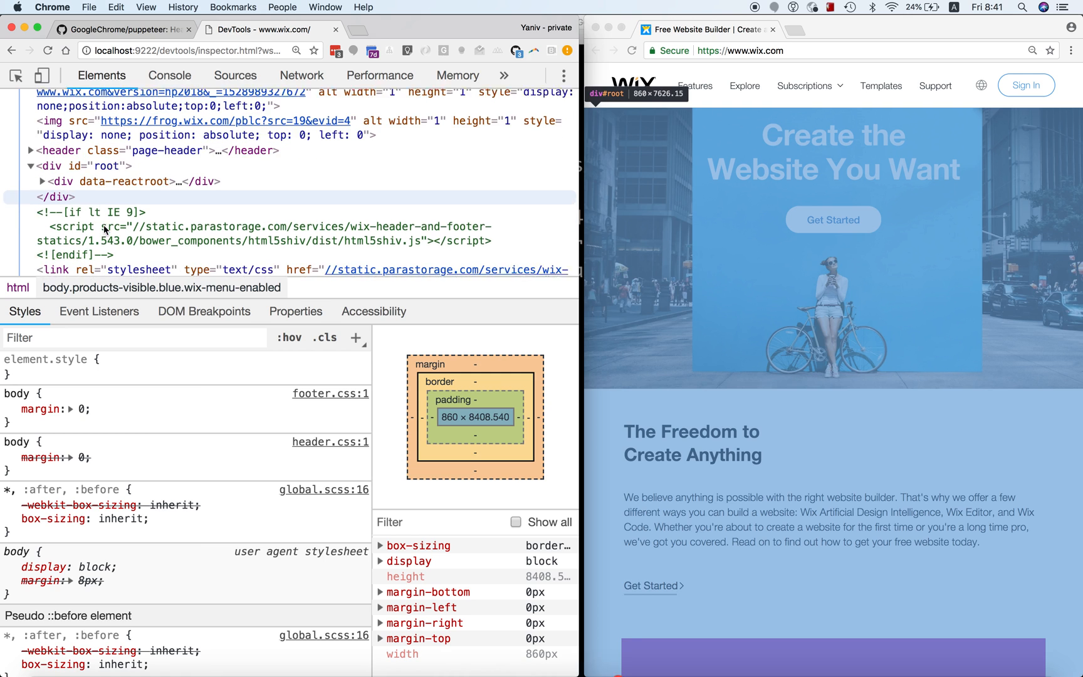
{"action": "left_click", "coordinate": [124, 182]}
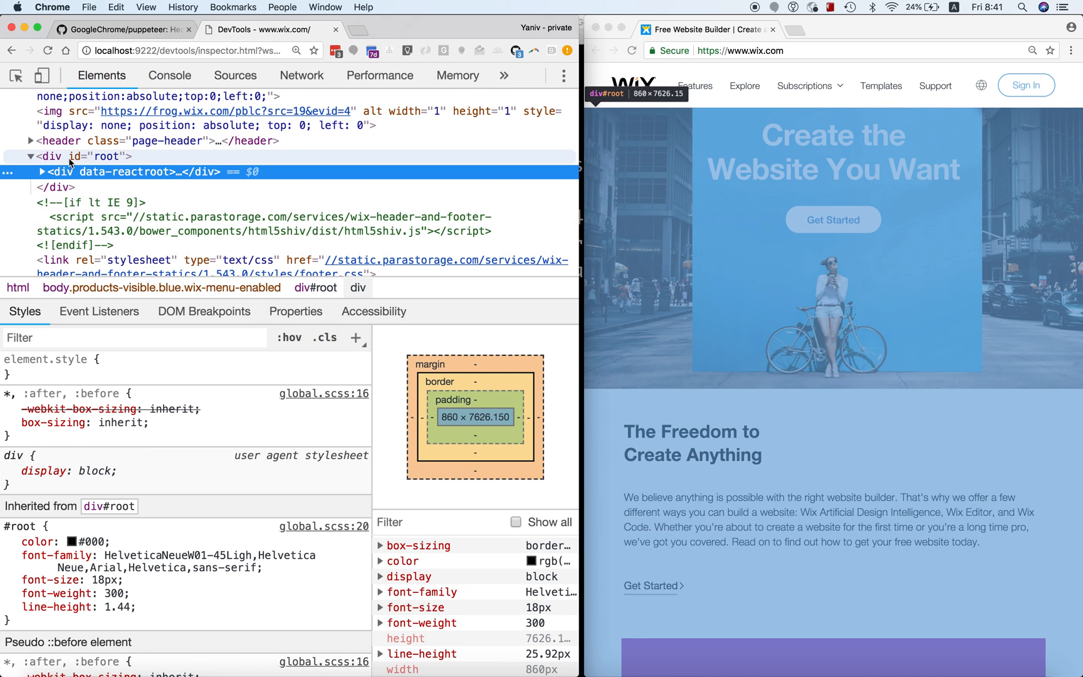
{"action": "left_click", "coordinate": [103, 156]}
{"action": "type", "text": "re"}
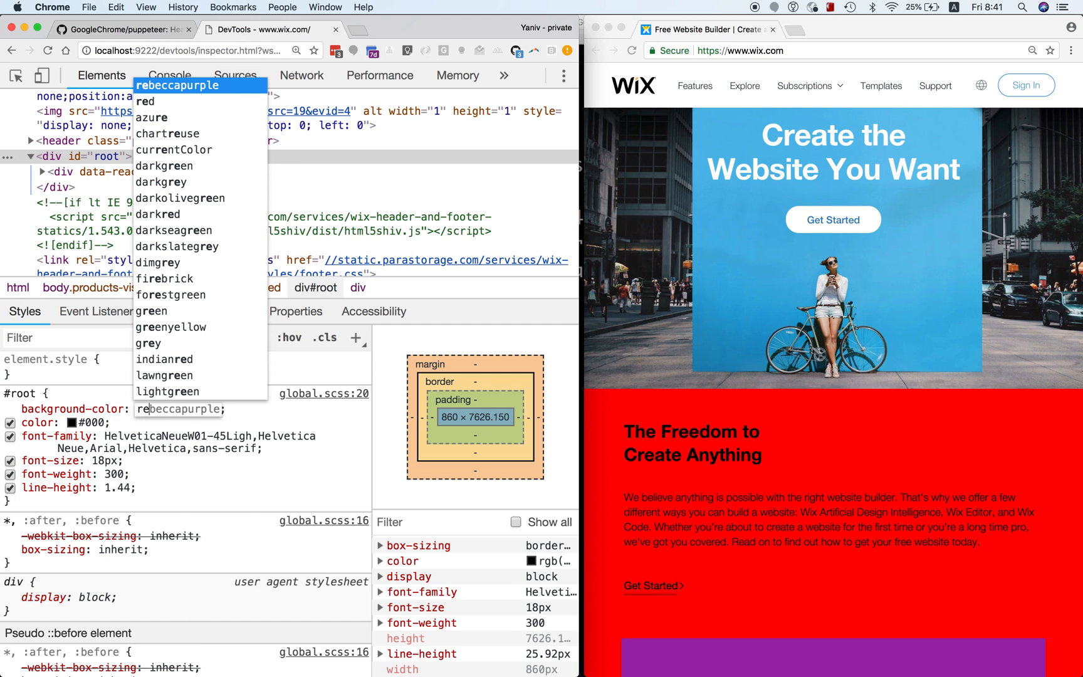
{"action": "left_click", "coordinate": [145, 101]}
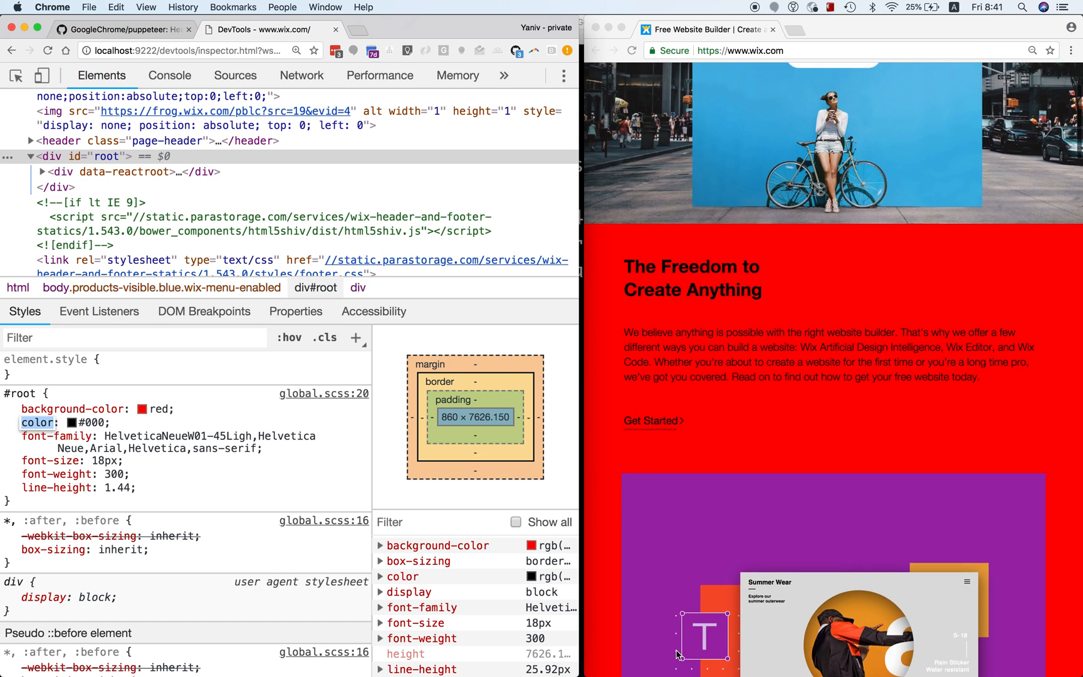
{"action": "left_click", "coordinate": [169, 75]}
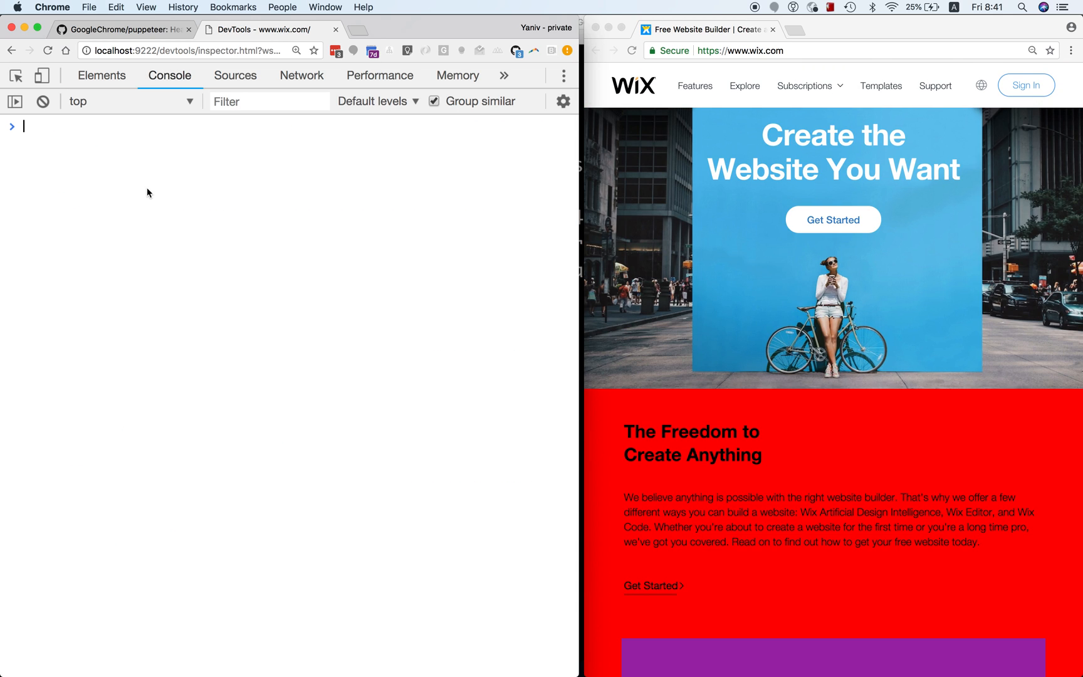
Step: Run alert('hi from the other side') remotely, dismiss it, and refocus remote DevTools
{"action": "type", "text": "alert('hi from the other side')"}
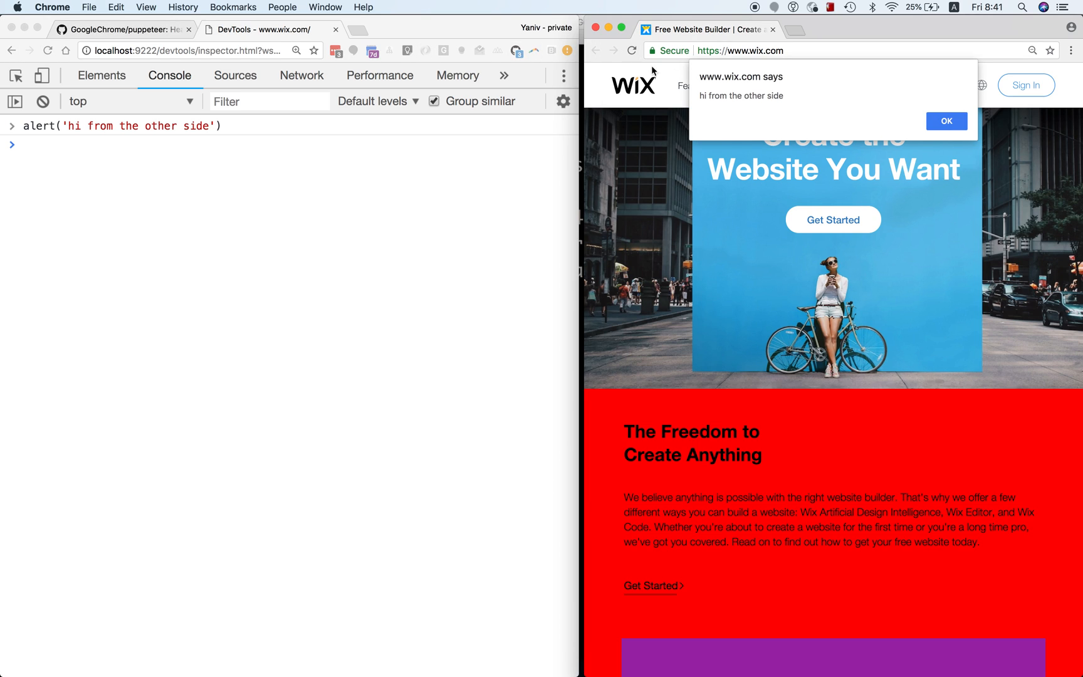
{"action": "left_click", "coordinate": [945, 120]}
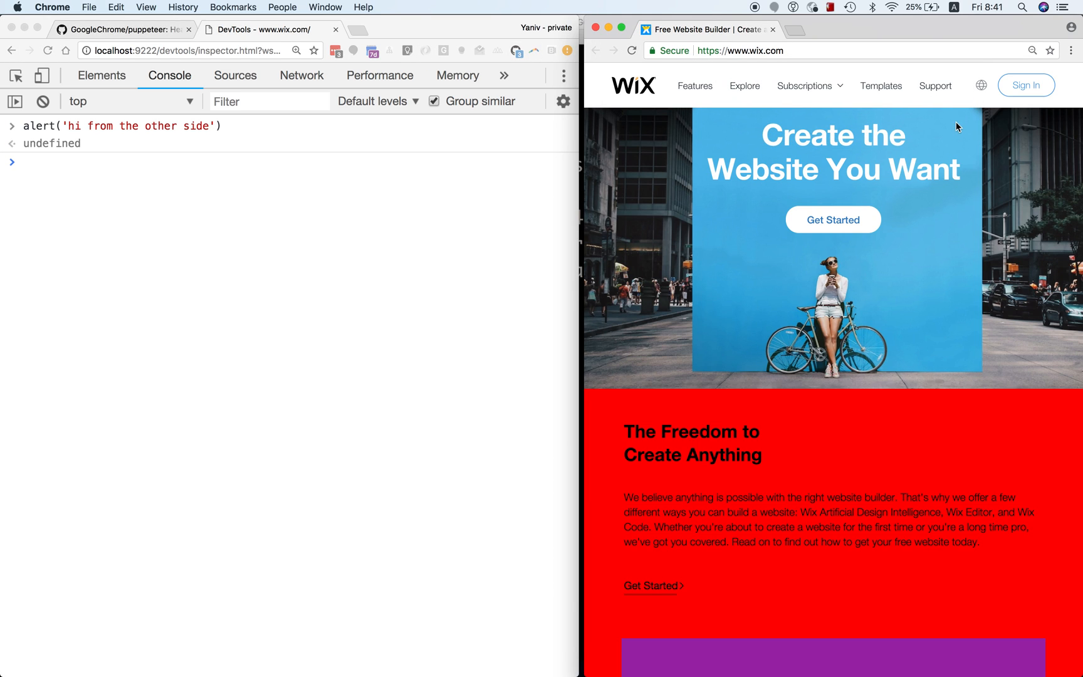
{"action": "mouse_move", "coordinate": [345, 132]}
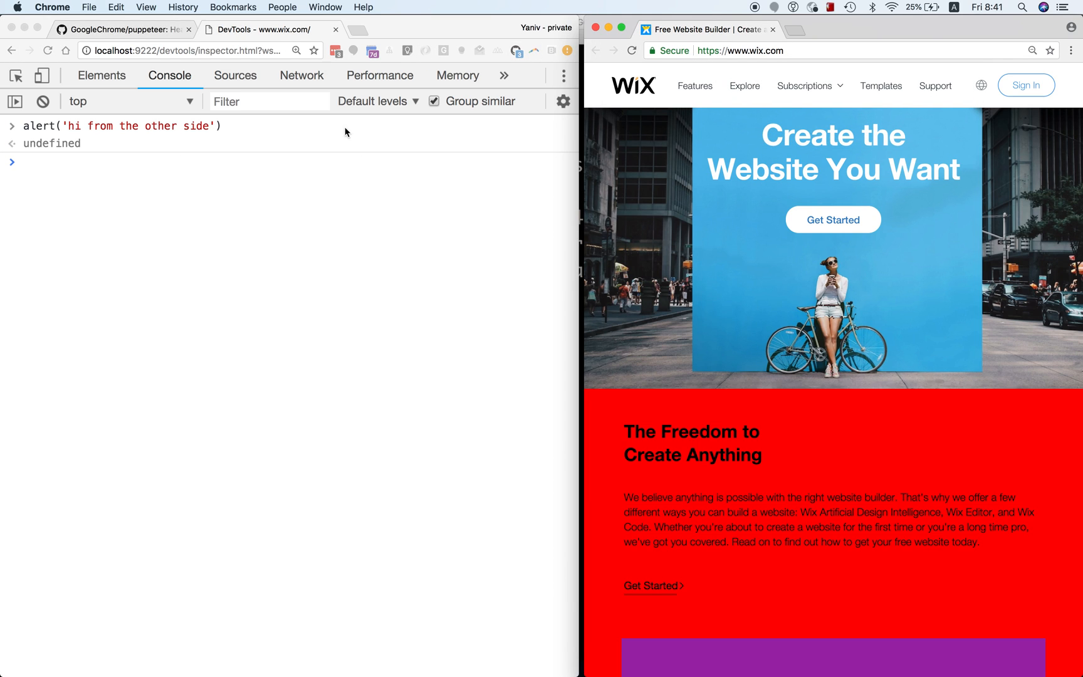
{"action": "mouse_move", "coordinate": [77, 85]}
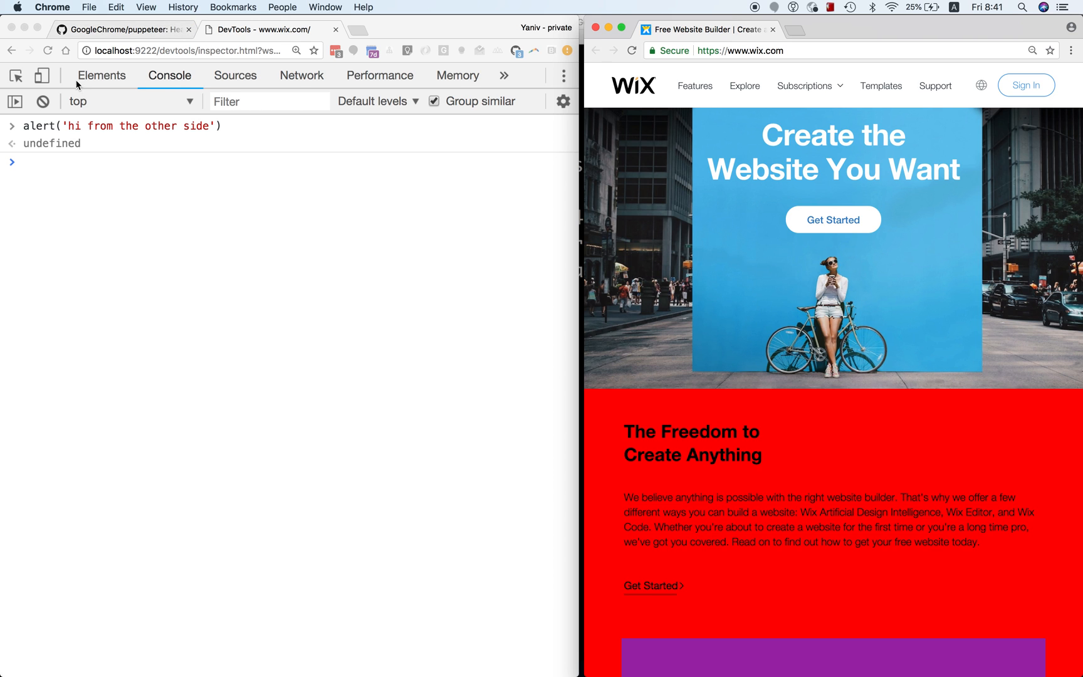
{"action": "left_click", "coordinate": [101, 75]}
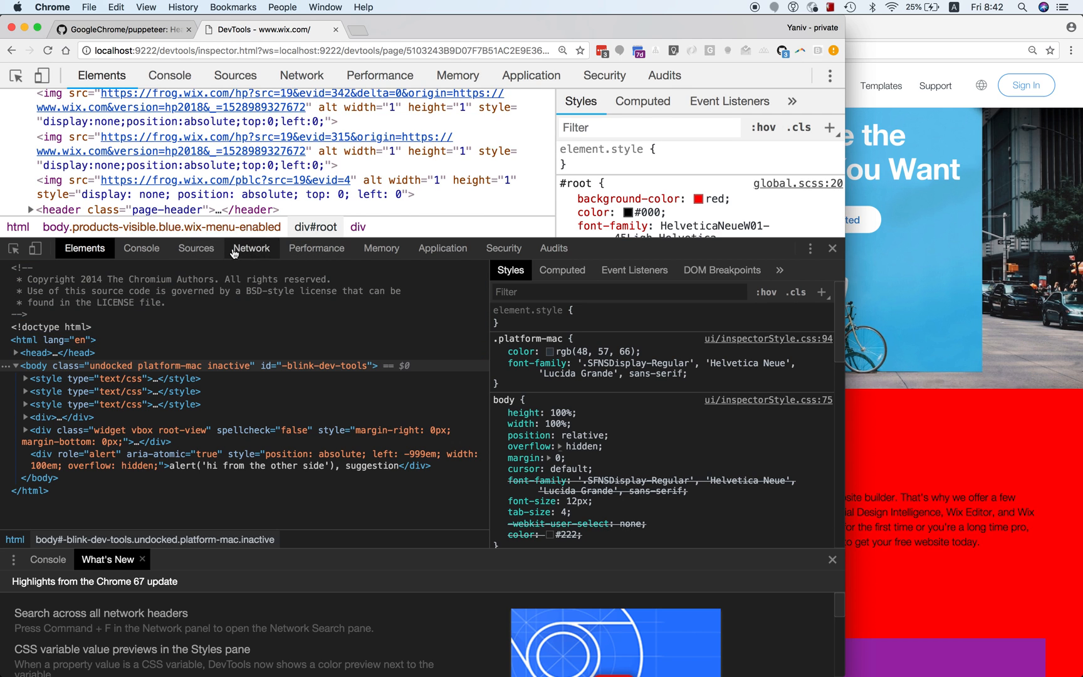
Step: Show the inspected remote DevTools' network traffic in the DevTools-on-DevTools Network tab
{"action": "left_click", "coordinate": [251, 248]}
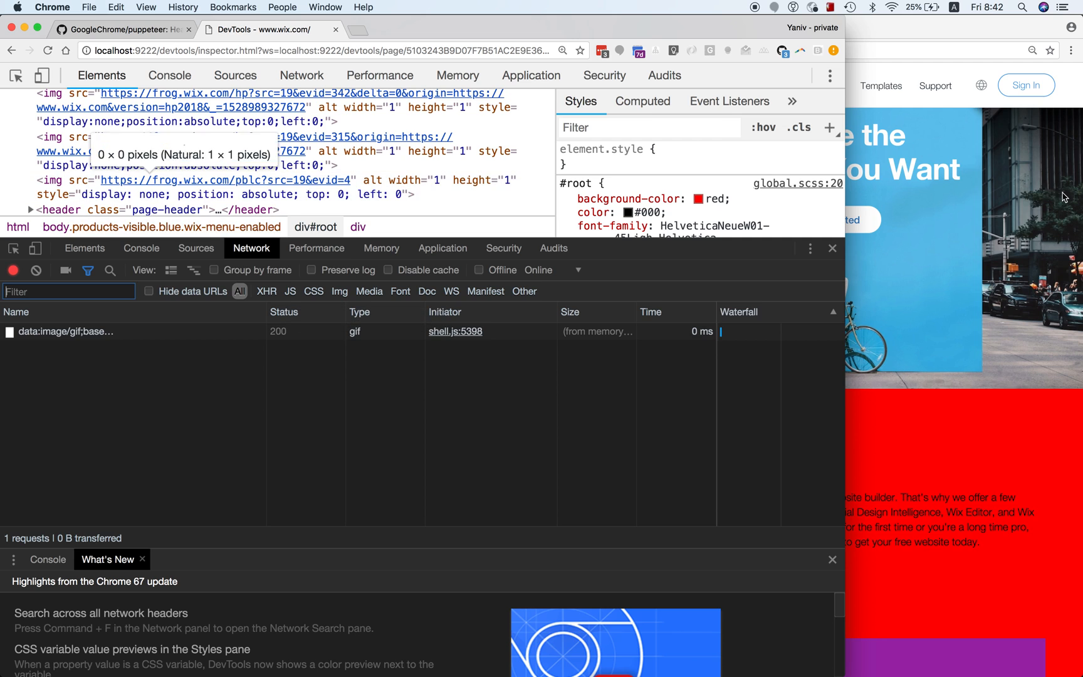
{"action": "mouse_move", "coordinate": [811, 130]}
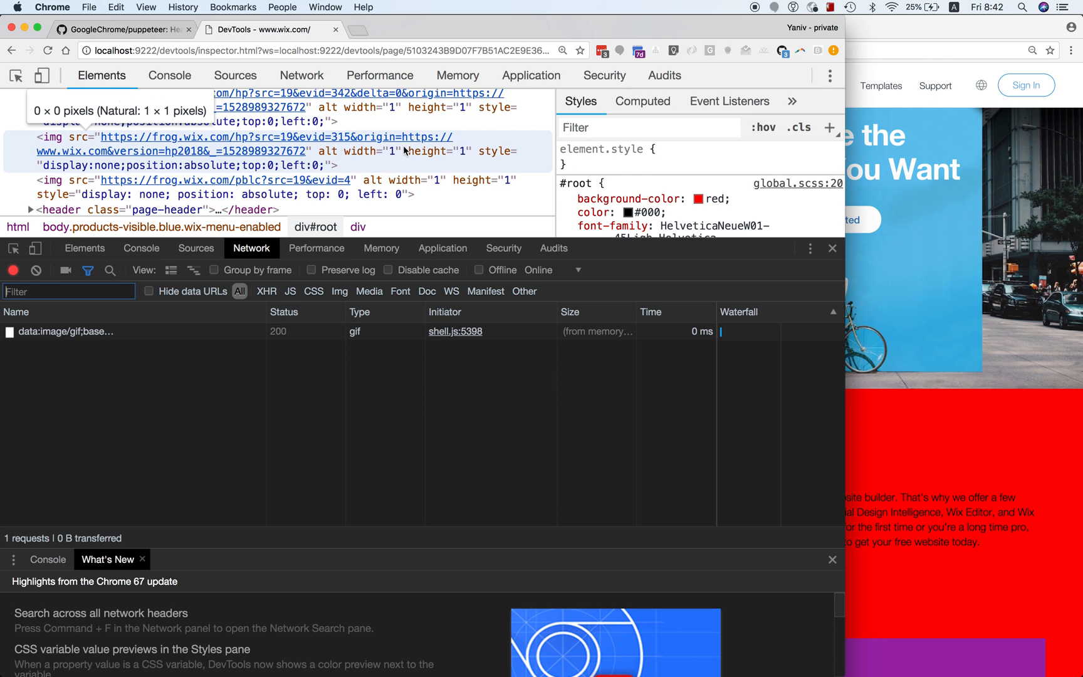
{"action": "mouse_move", "coordinate": [291, 291]}
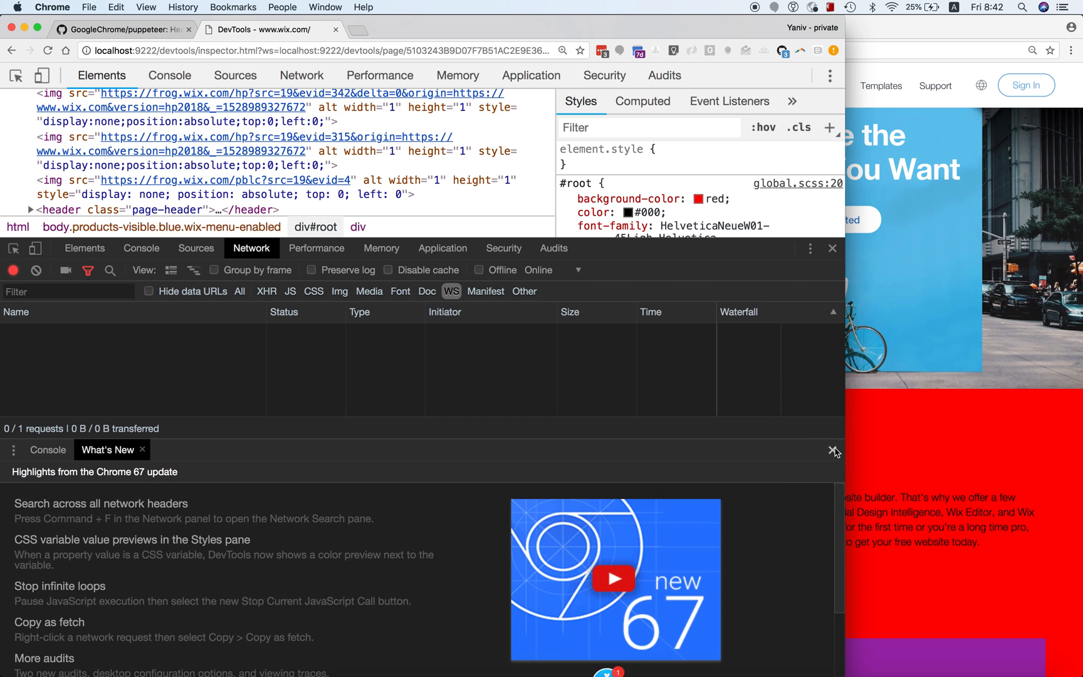
Step: Close the What's New drawer and inspect the localhost:9222 WebSocket's frames
{"action": "left_click", "coordinate": [833, 453]}
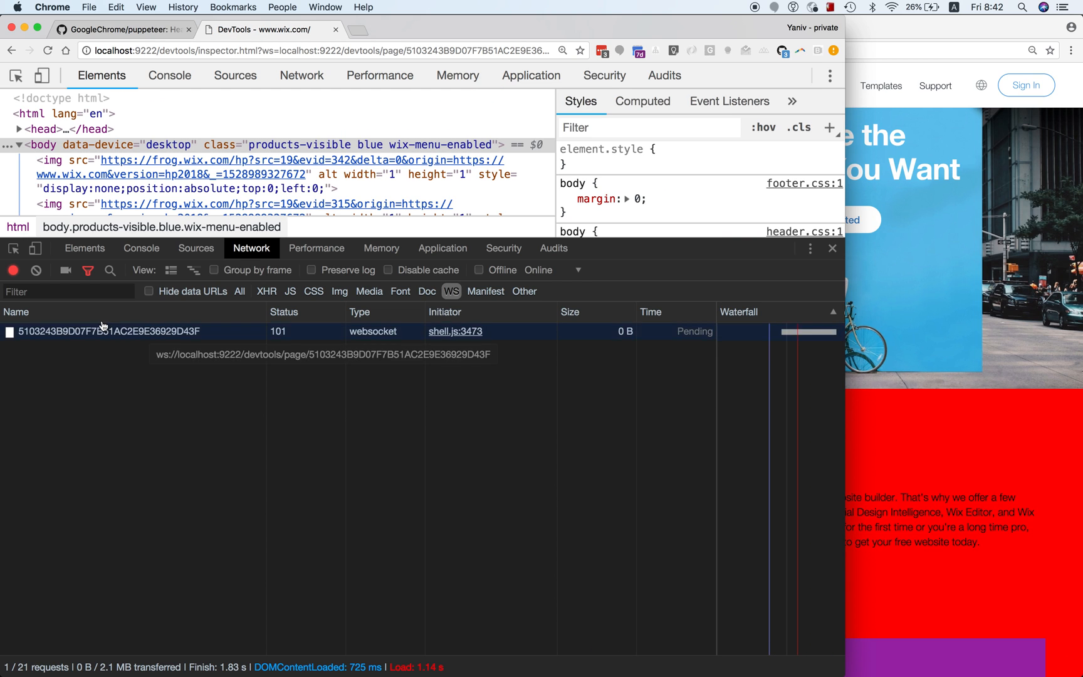
{"action": "left_click", "coordinate": [104, 331]}
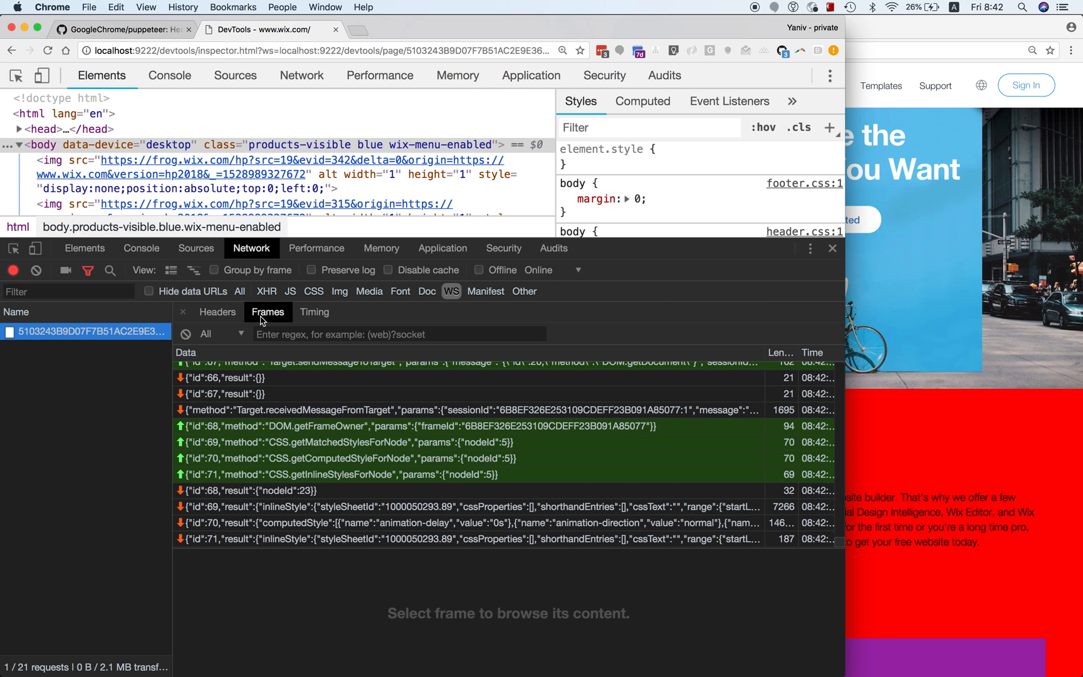
{"action": "mouse_move", "coordinate": [301, 481]}
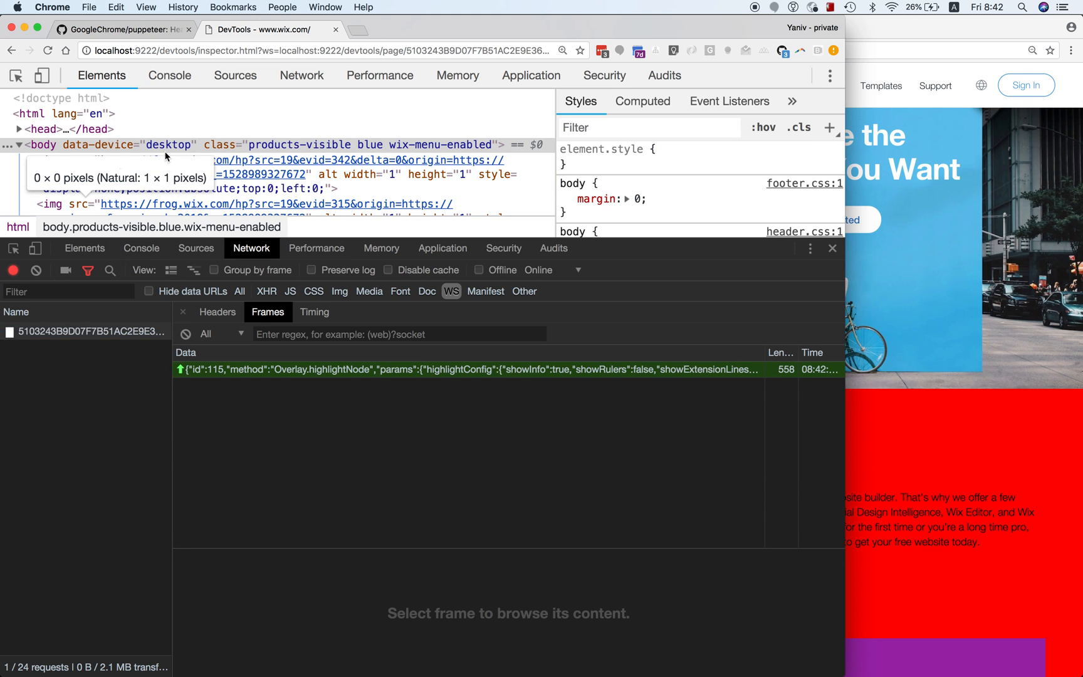
Step: Rerun the alert and inspect its Runtime.evaluate and Runtime.compileScript frames
{"action": "left_click", "coordinate": [169, 76]}
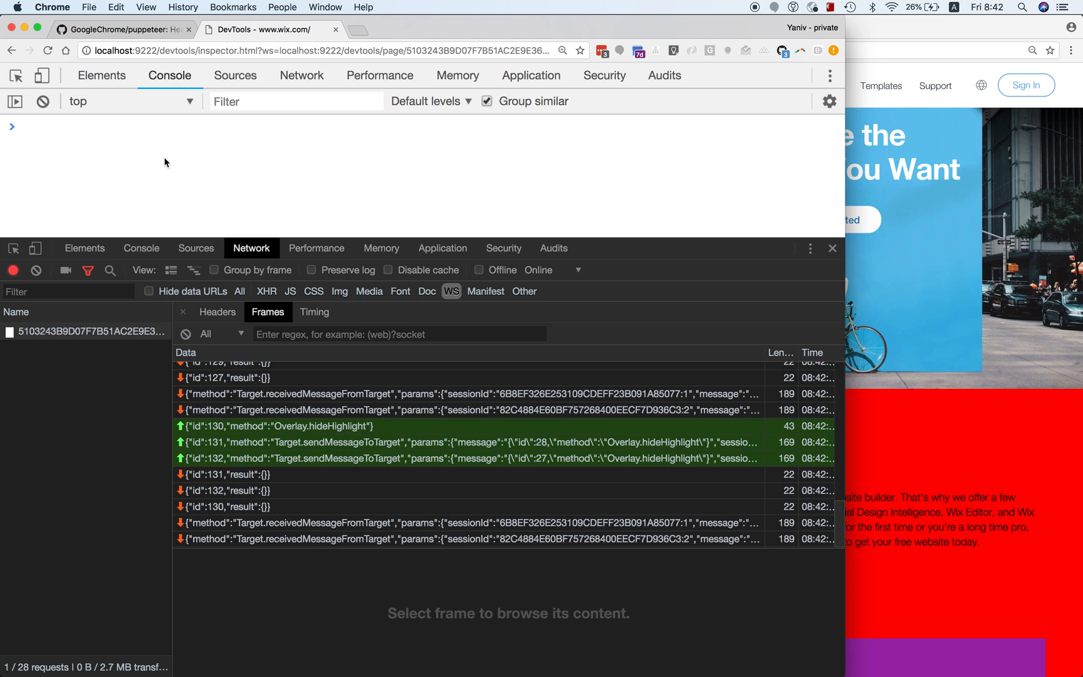
{"action": "left_click", "coordinate": [185, 333]}
{"action": "type", "text": "alert('hi from the other side')"}
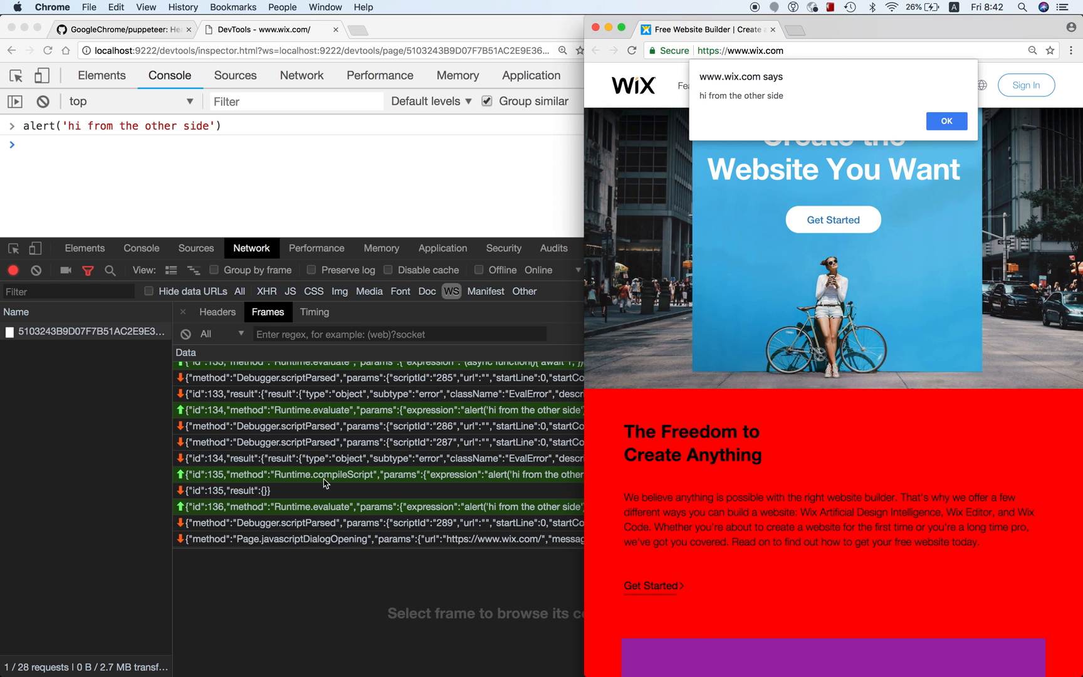
{"action": "left_click", "coordinate": [380, 506]}
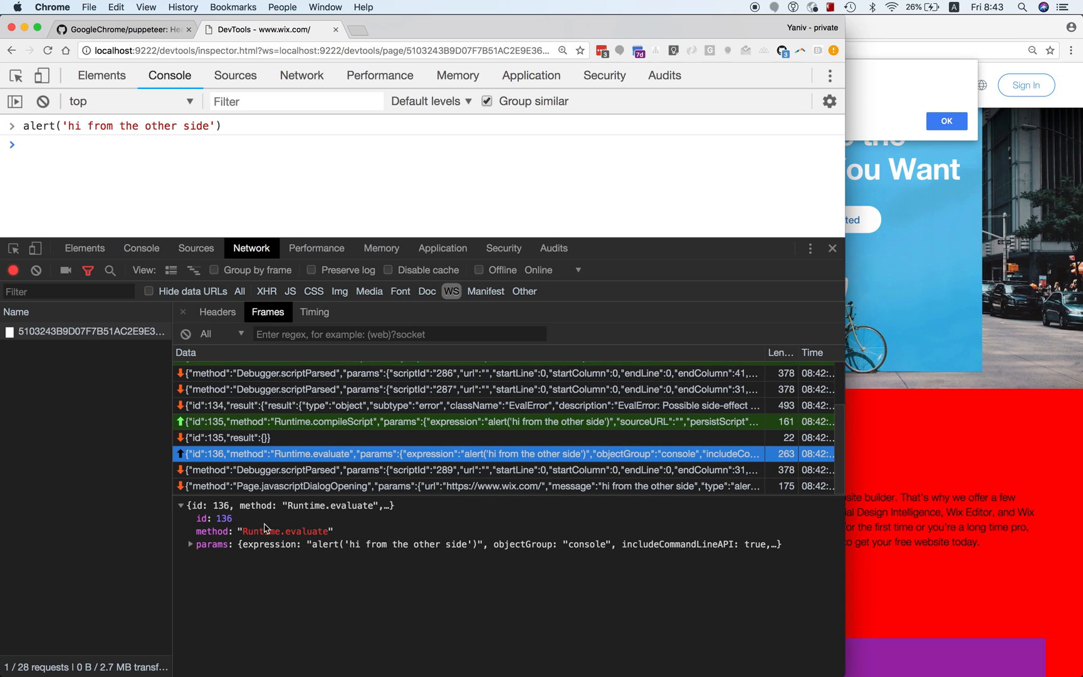
{"action": "mouse_move", "coordinate": [351, 514]}
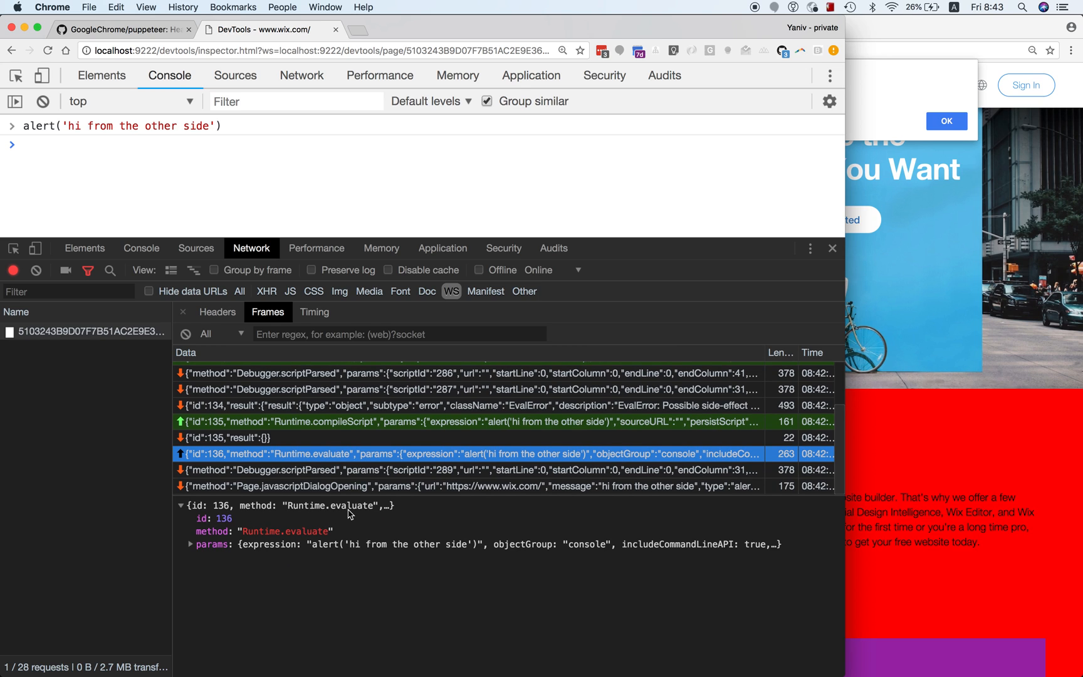
{"action": "mouse_move", "coordinate": [326, 555]}
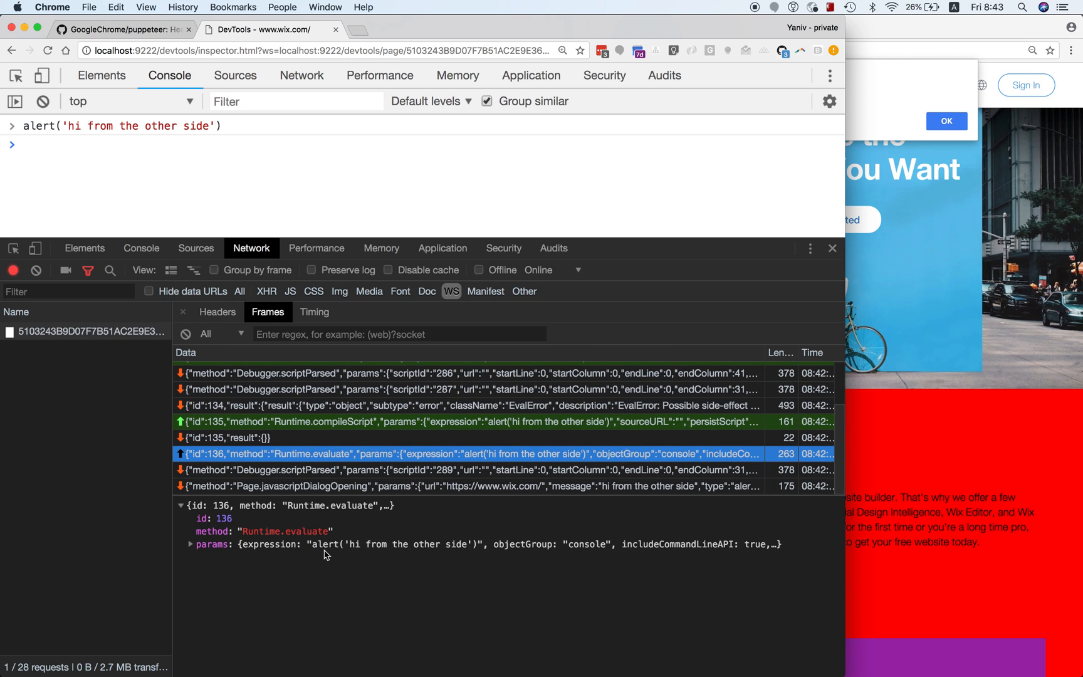
{"action": "mouse_move", "coordinate": [512, 544]}
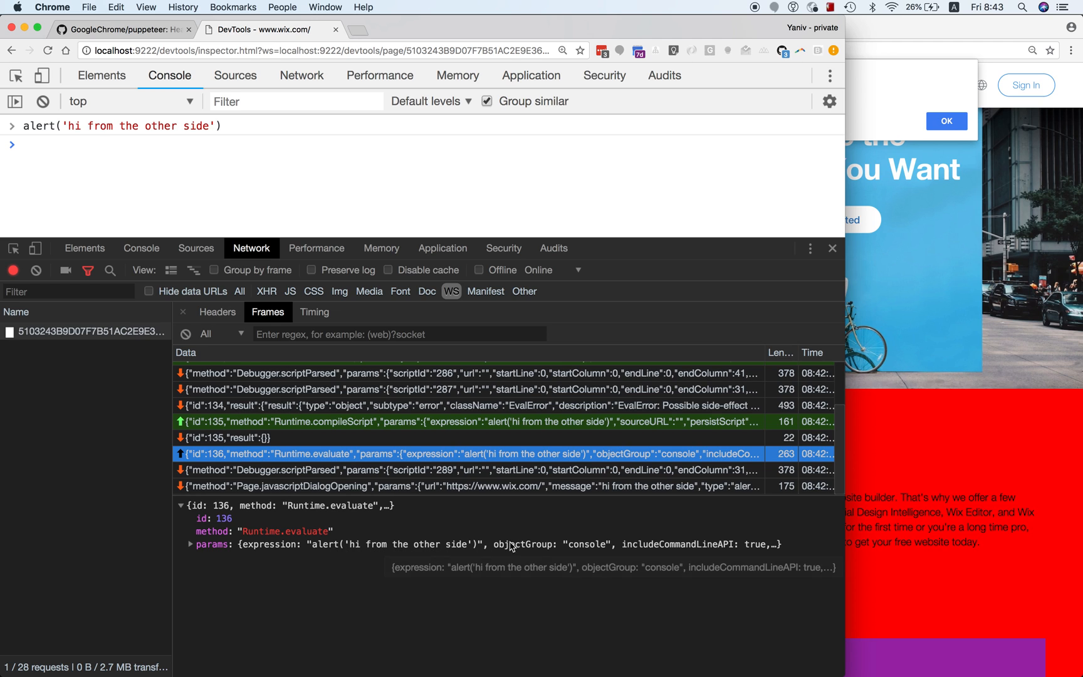
{"action": "left_click", "coordinate": [449, 421]}
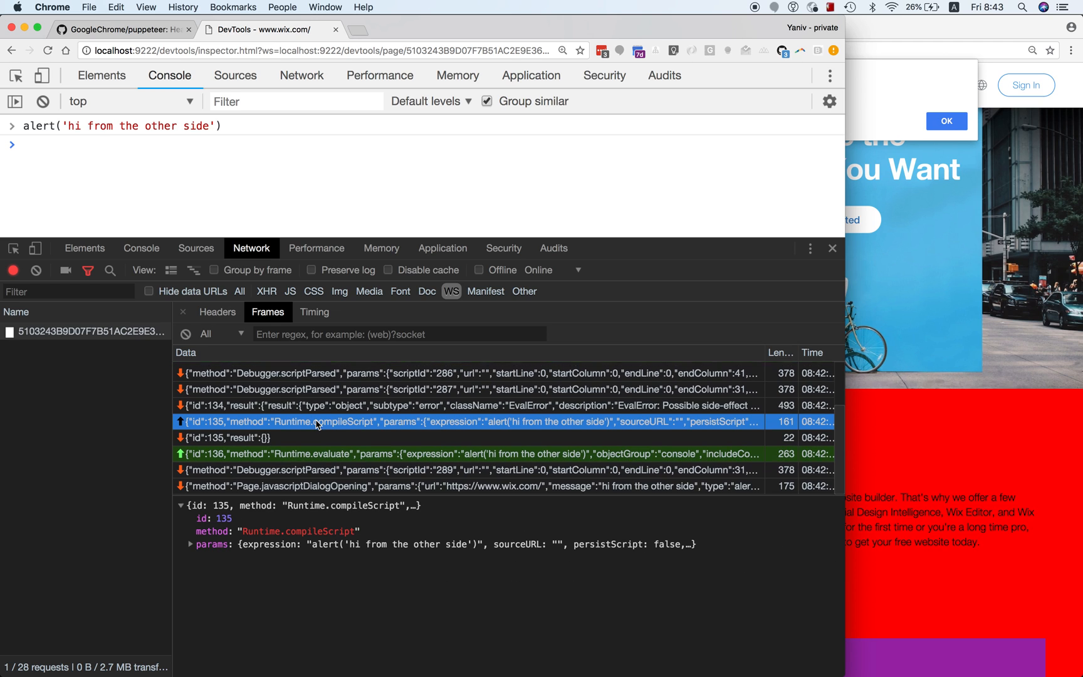
{"action": "mouse_move", "coordinate": [442, 501]}
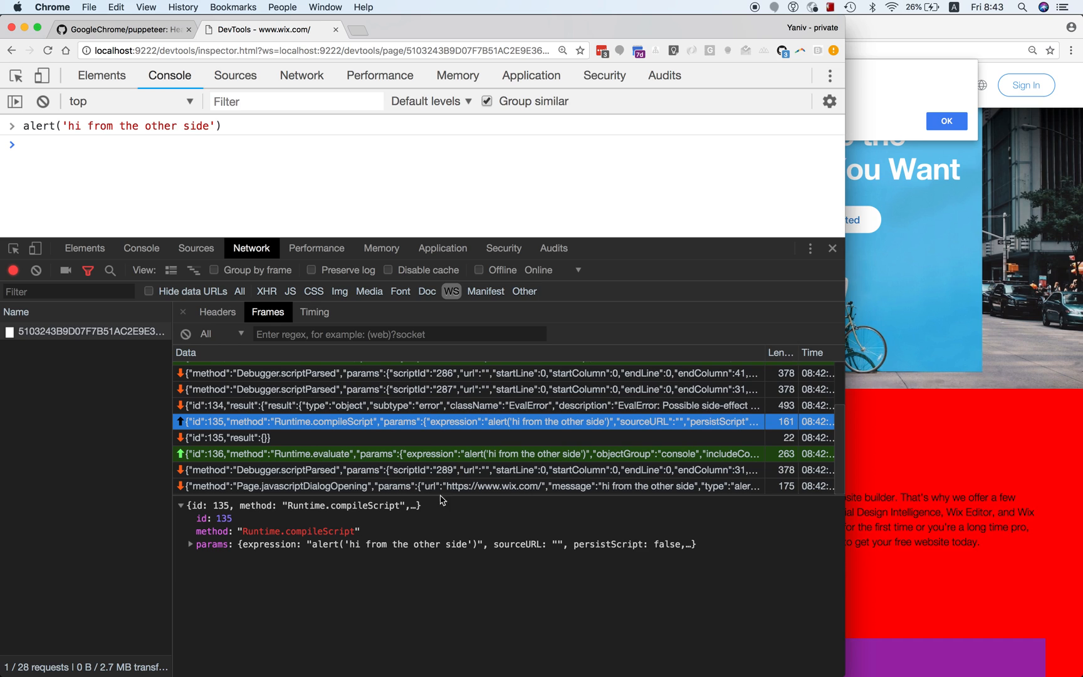
{"action": "mouse_move", "coordinate": [439, 436]}
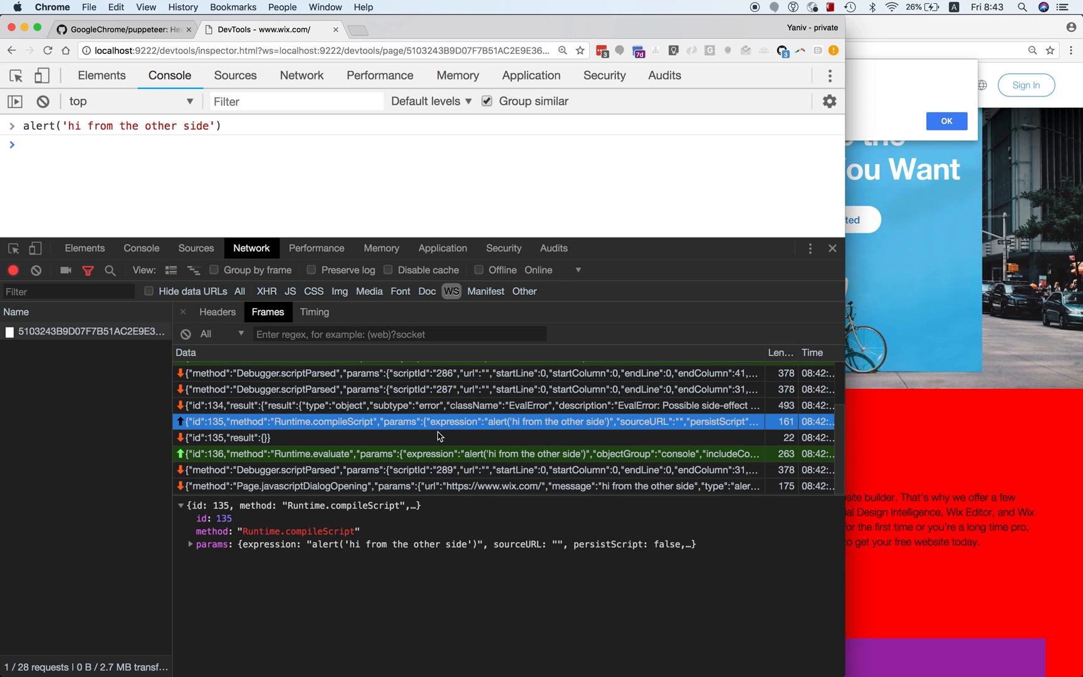
{"action": "mouse_move", "coordinate": [579, 309]}
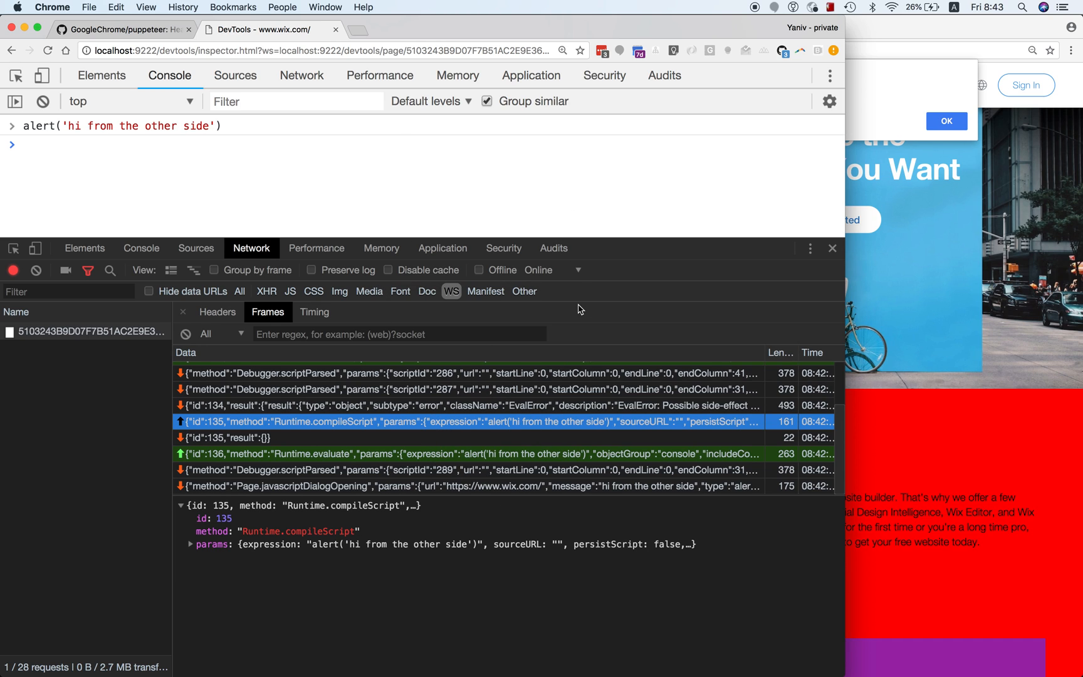
{"action": "mouse_move", "coordinate": [368, 217]}
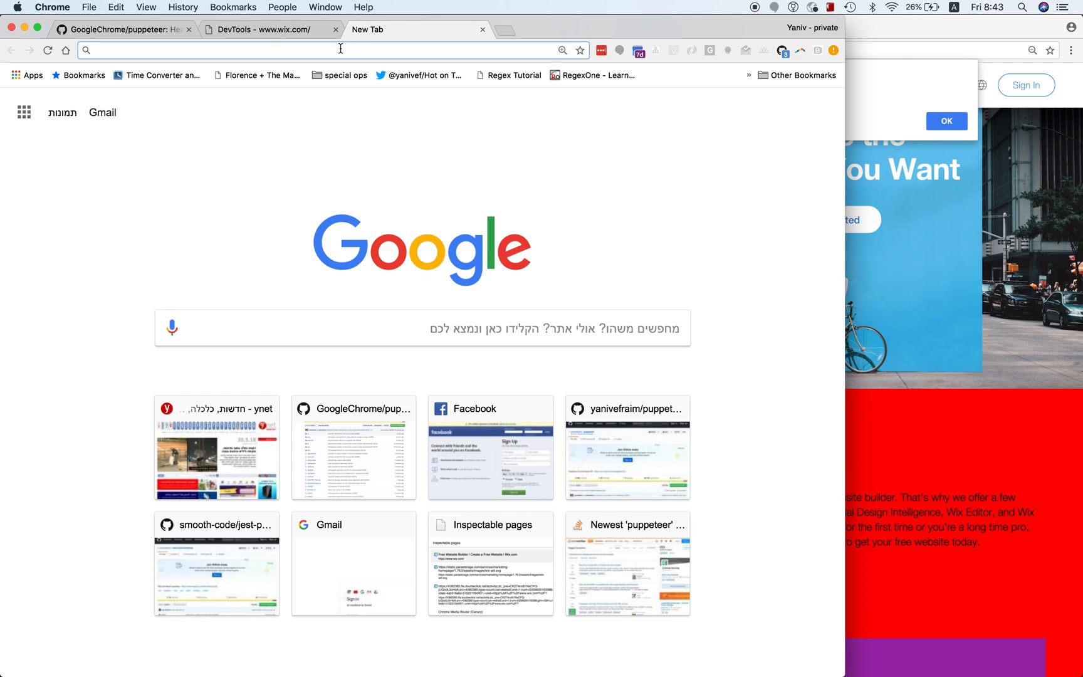
Step: Browse to localhost:9222/json/version in a new tab
{"action": "type", "text": "localhost:9222"}
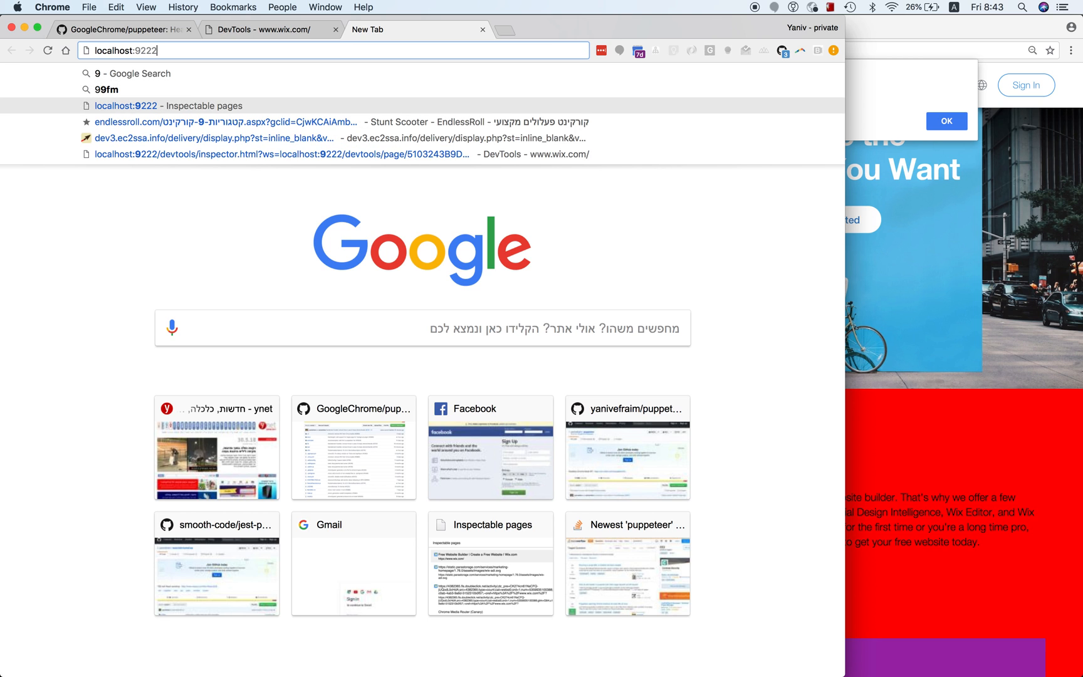
{"action": "type", "text": "/json/version"}
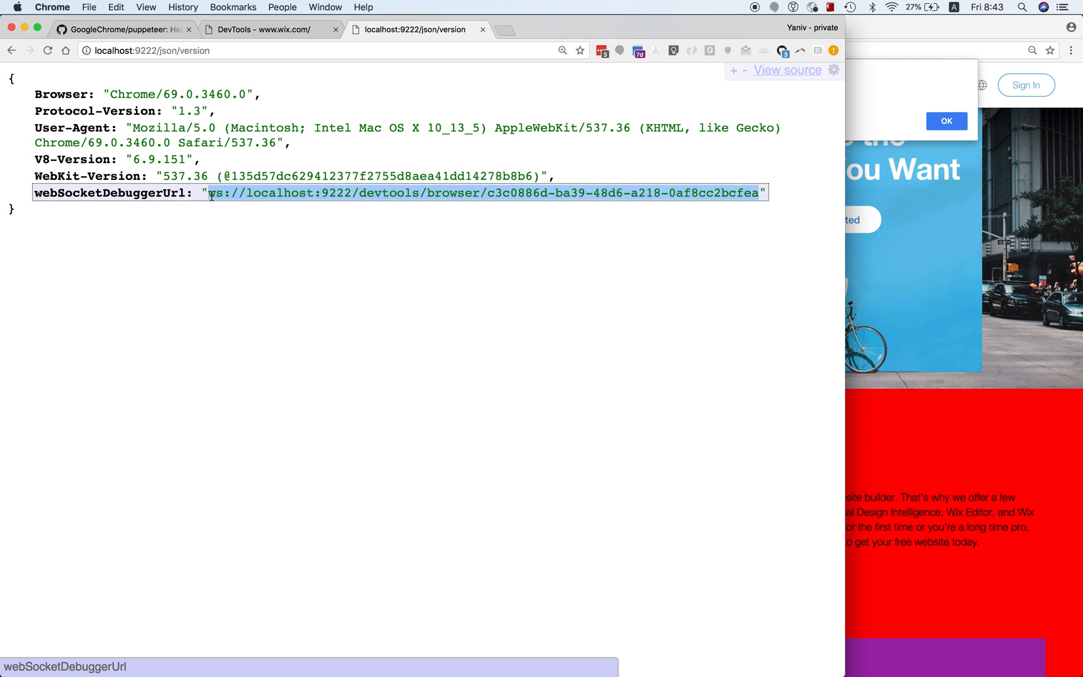
{"action": "mouse_move", "coordinate": [319, 195]}
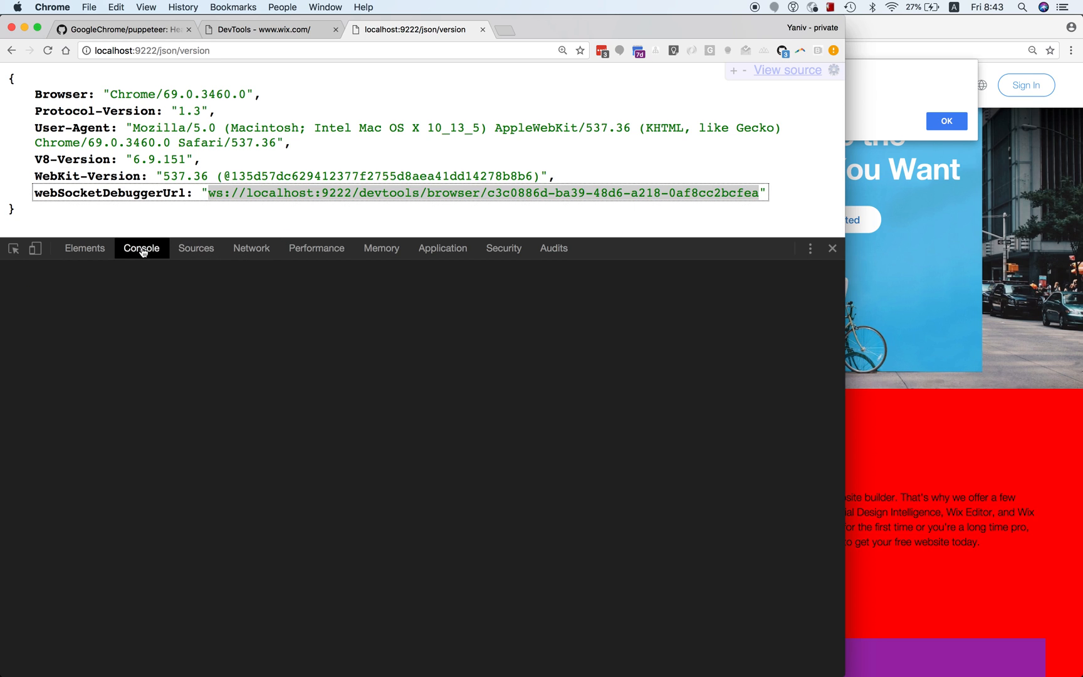
Step: Create ws to the browser debugger URL and set ws.onmessage = ms => console.log(ms)
{"action": "left_click", "coordinate": [141, 248]}
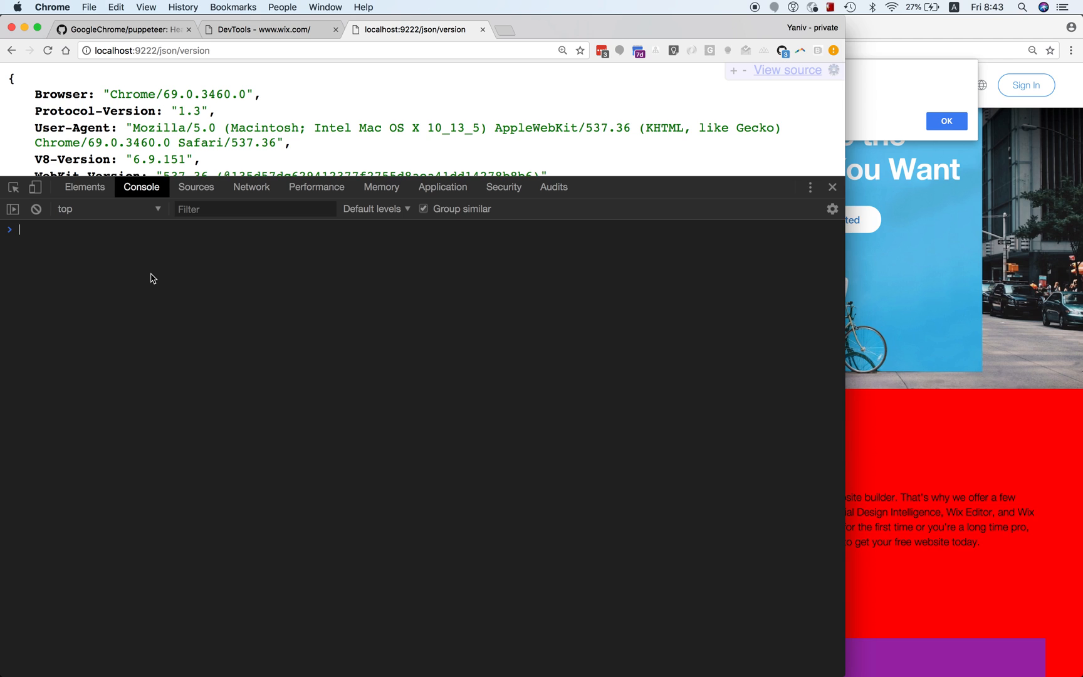
{"action": "mouse_move", "coordinate": [61, 283]}
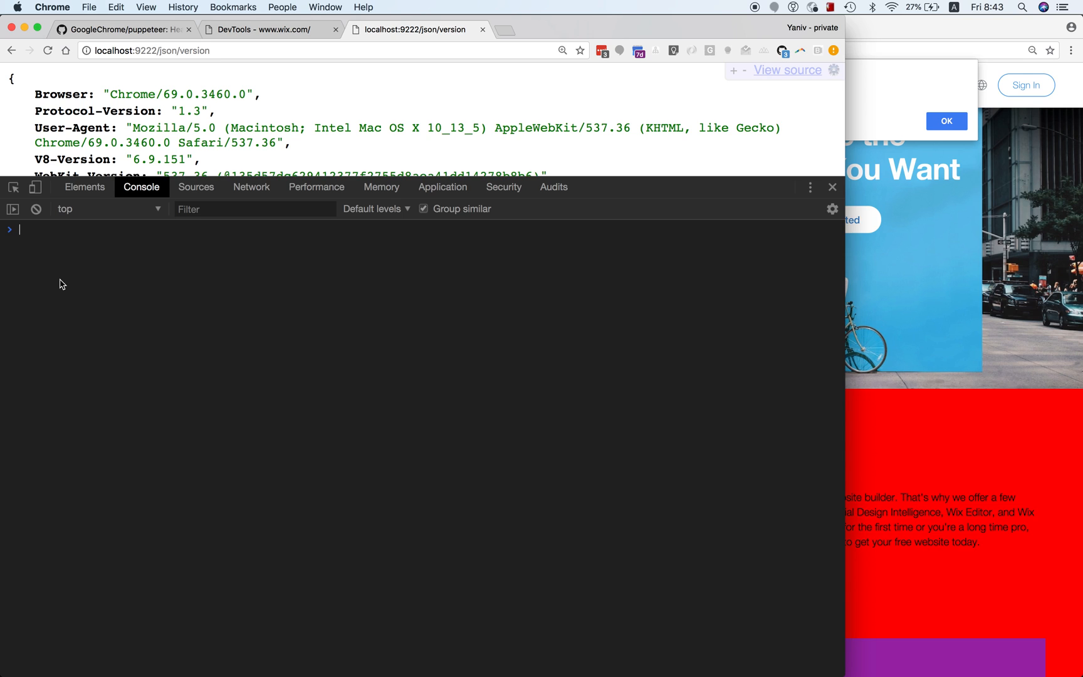
{"action": "type", "text": "ws"}
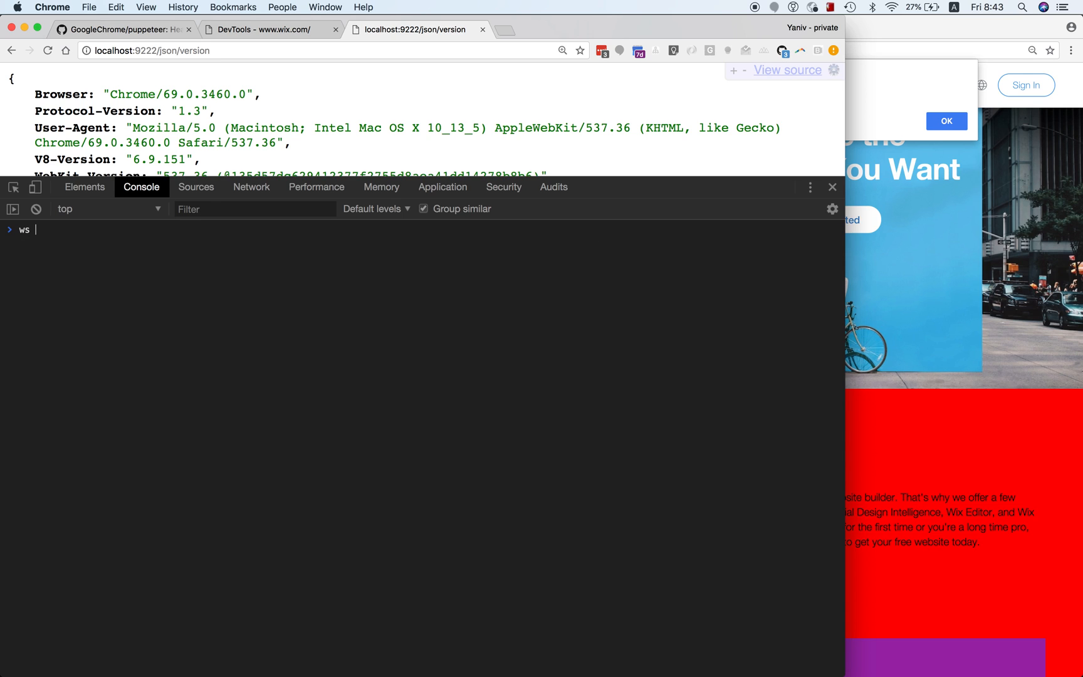
{"action": "type", "text": "= new WebSocket"}
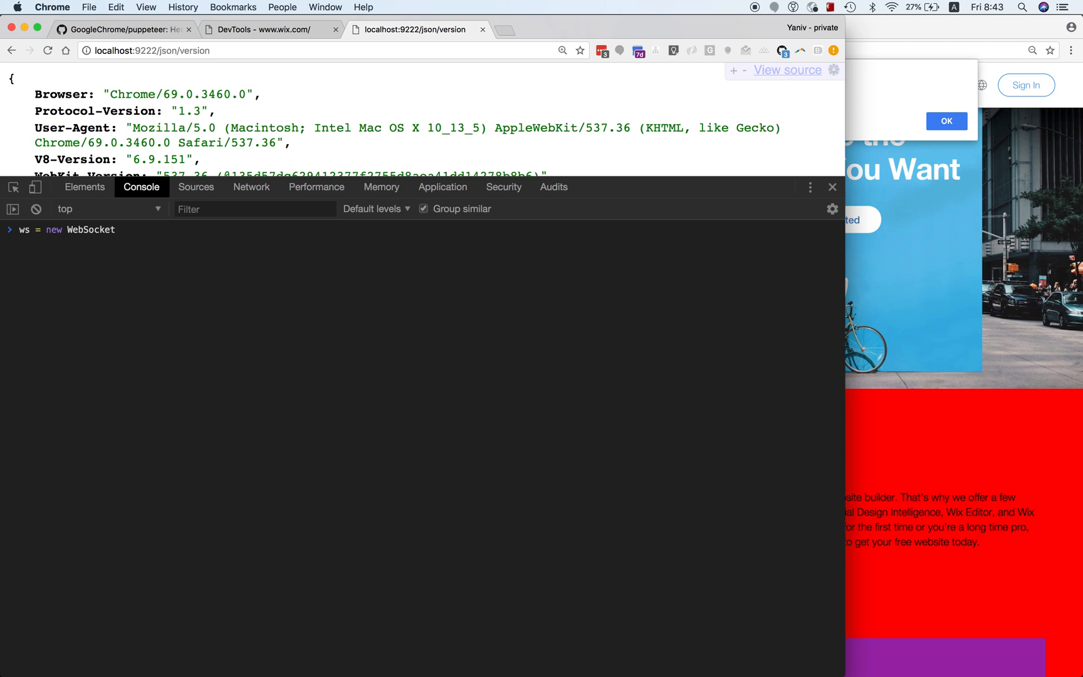
{"action": "type", "text": "('ws://localhost:9222/devtools/browser/c3c0886d-ba39-48d6-a218-0af8cc2bcfea'"}
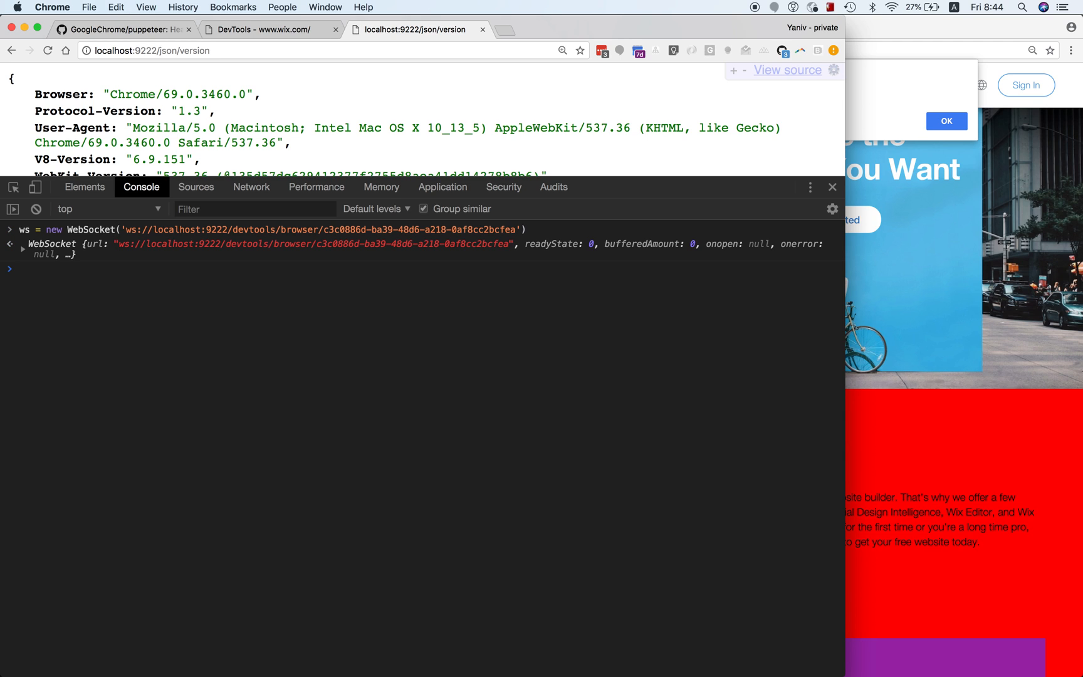
{"action": "type", "text": "ws.onmessage ="}
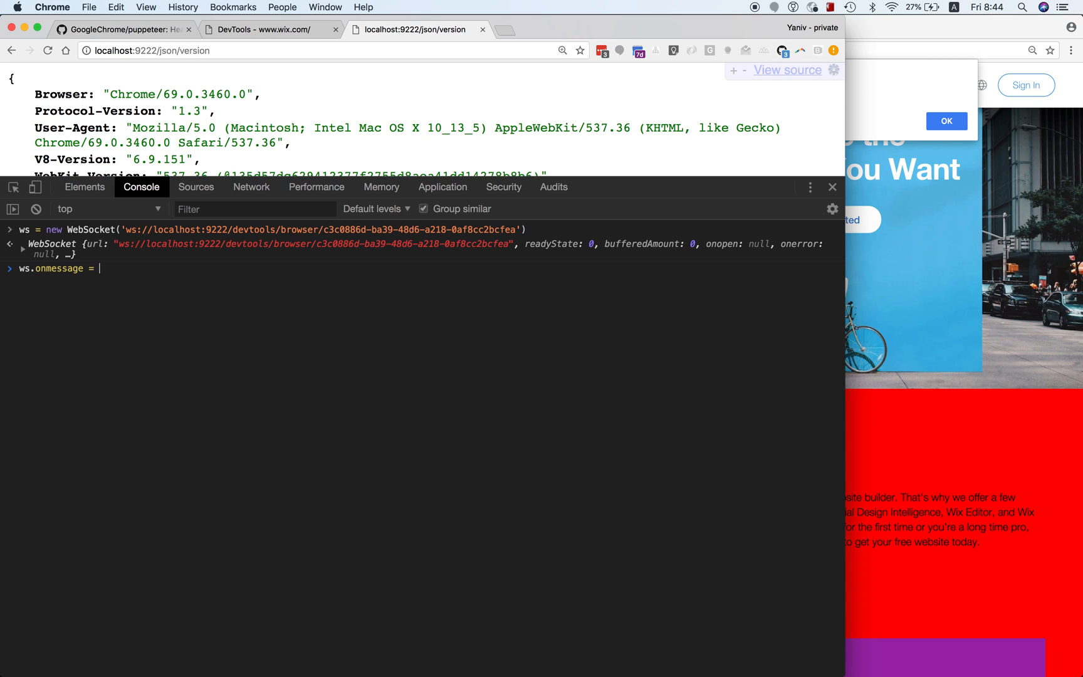
{"action": "type", "text": "ms => console"}
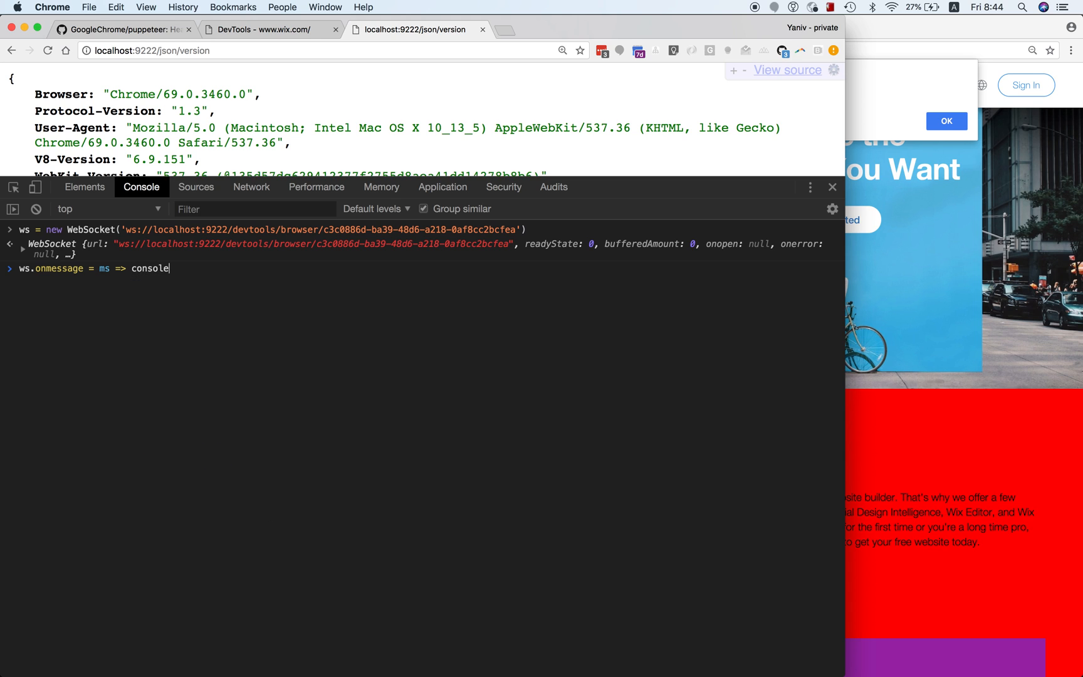
{"action": "type", "text": ".log(ms"}
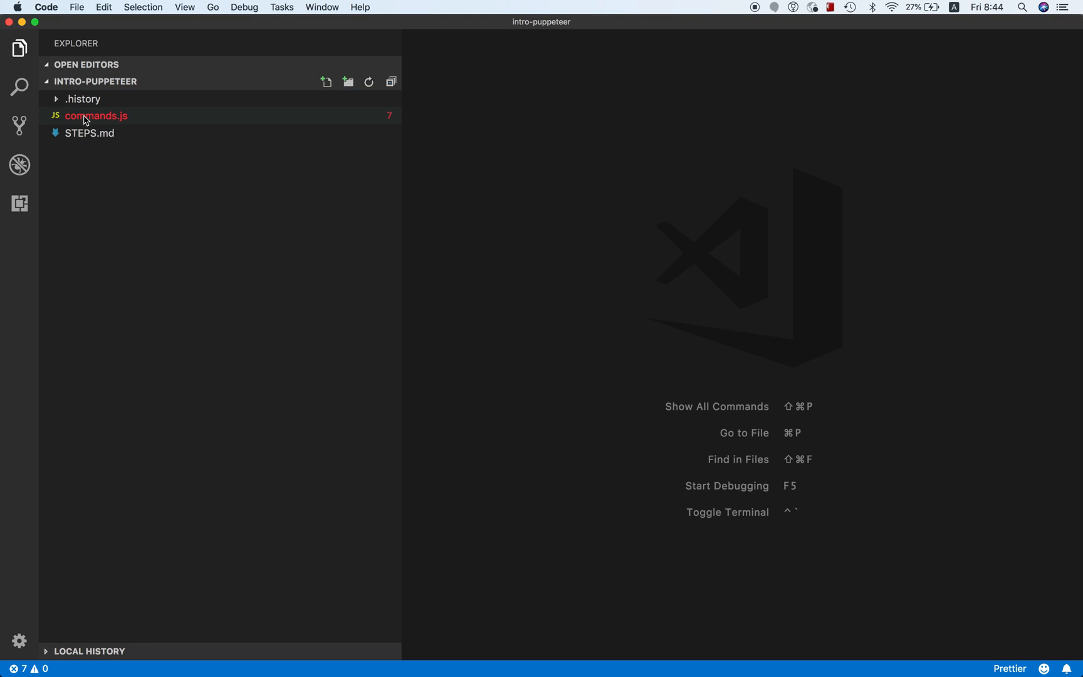
Step: Open commands.js from the VS Code Explorer sidebar
{"action": "left_click", "coordinate": [96, 115]}
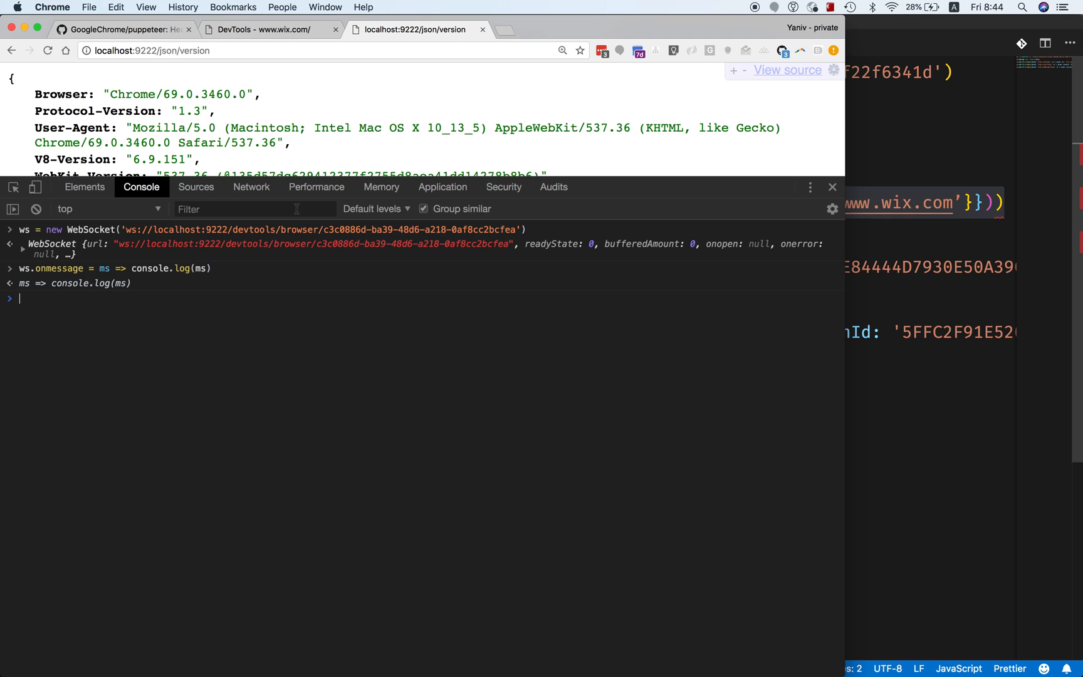
{"action": "type", "text": "ws.send(JSON.stringify({method: 'Target.createTarget', id: 1, params: {url: 'http://www.wix.com'}}))"}
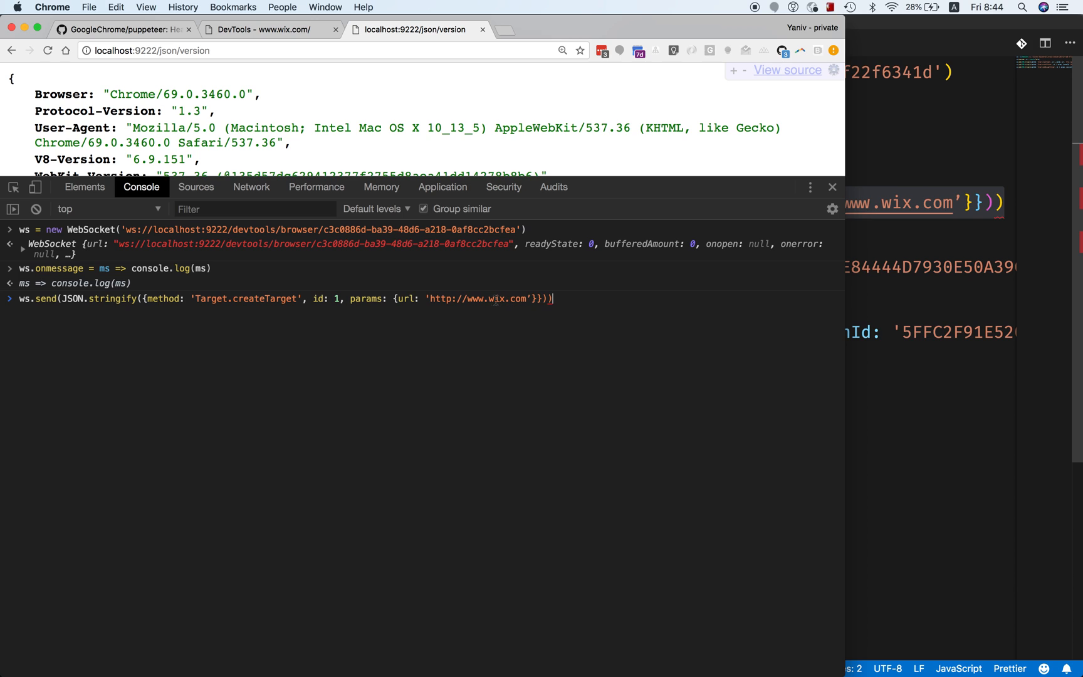
{"action": "key", "text": "Return"}
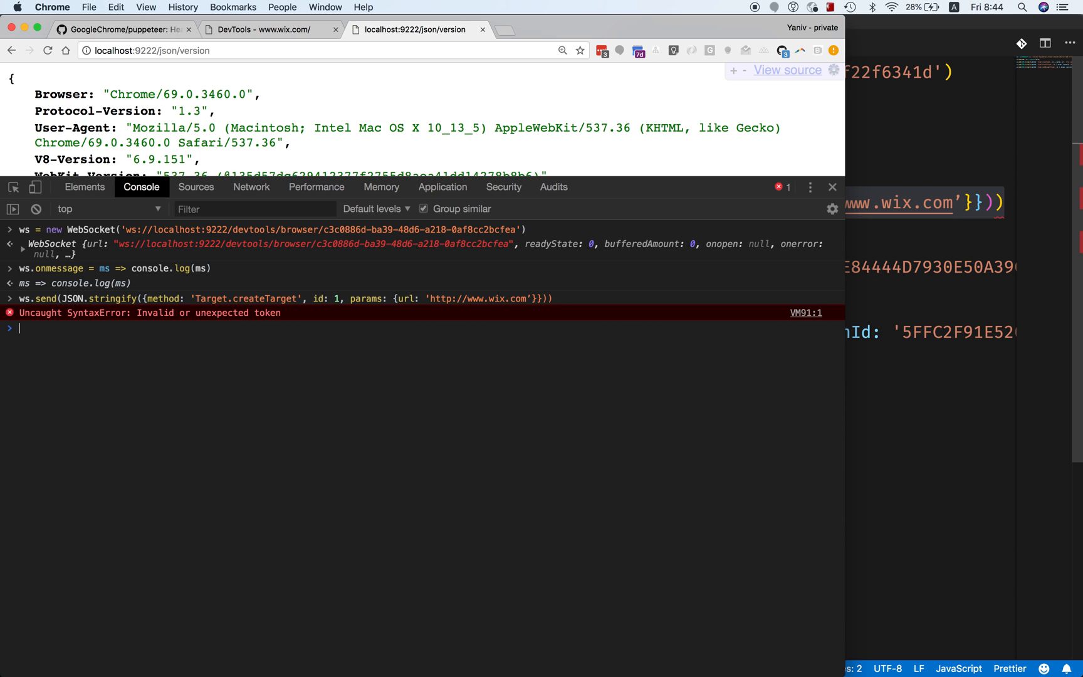
{"action": "mouse_move", "coordinate": [444, 301]}
{"action": "type", "text": "ws.send(JSON.stringify({method: 'Target.createTarget', id: 1, params: {url: 'http://www.wix.com'}}))"}
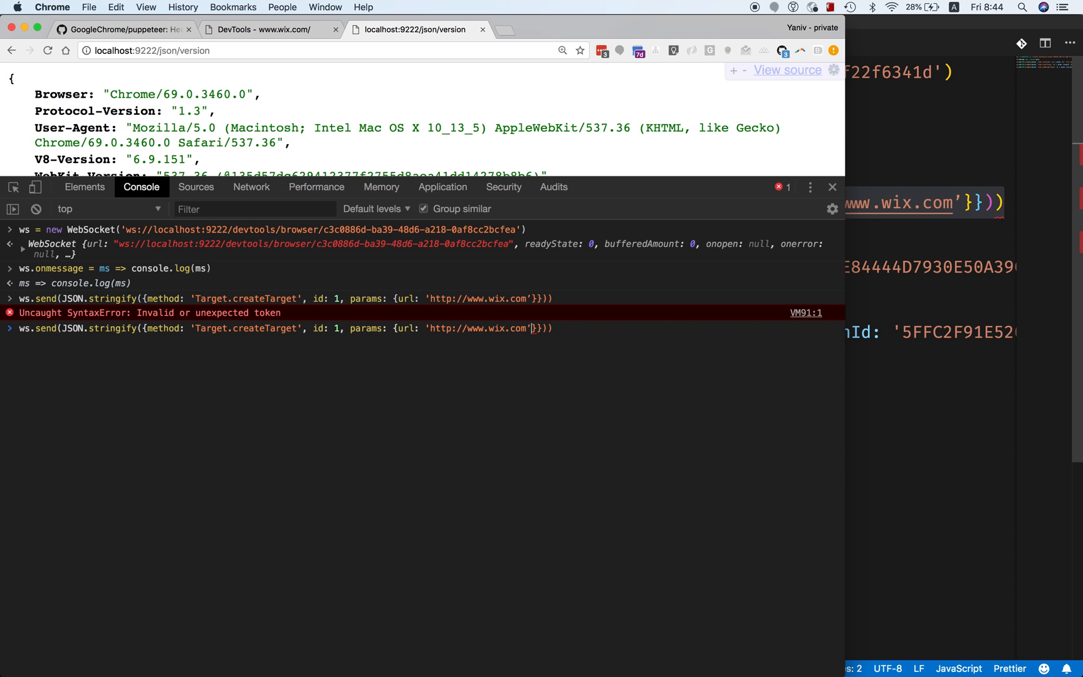
{"action": "key", "text": "Return"}
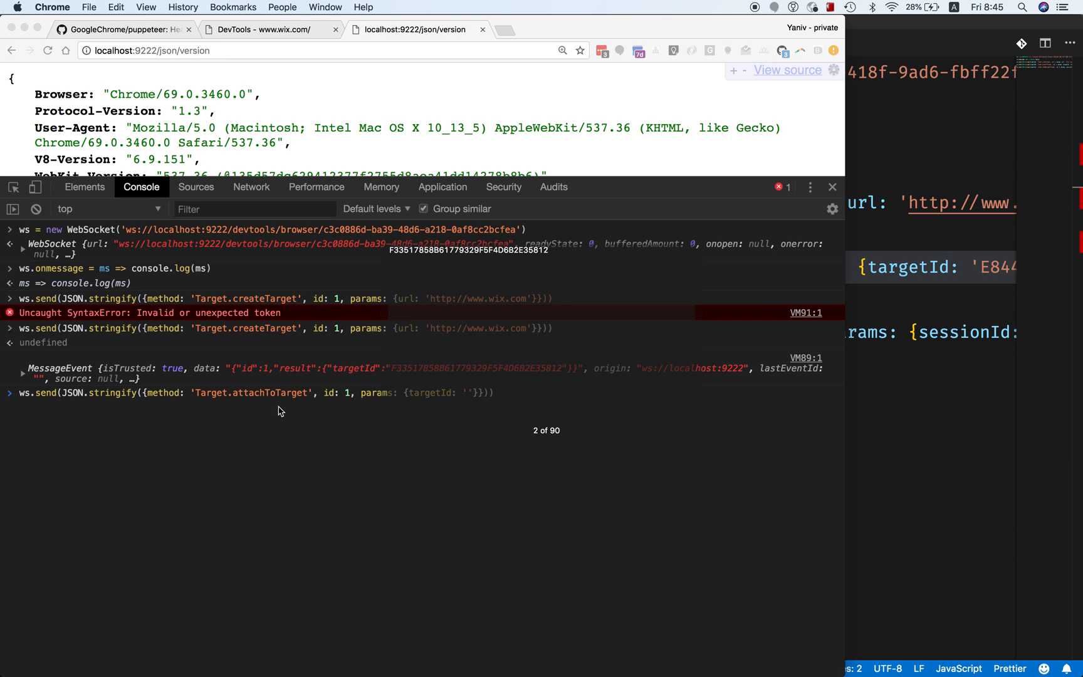
Step: Attach to the new wix.com tab with its target id via Target.attachToTarget
{"action": "key", "text": "Return"}
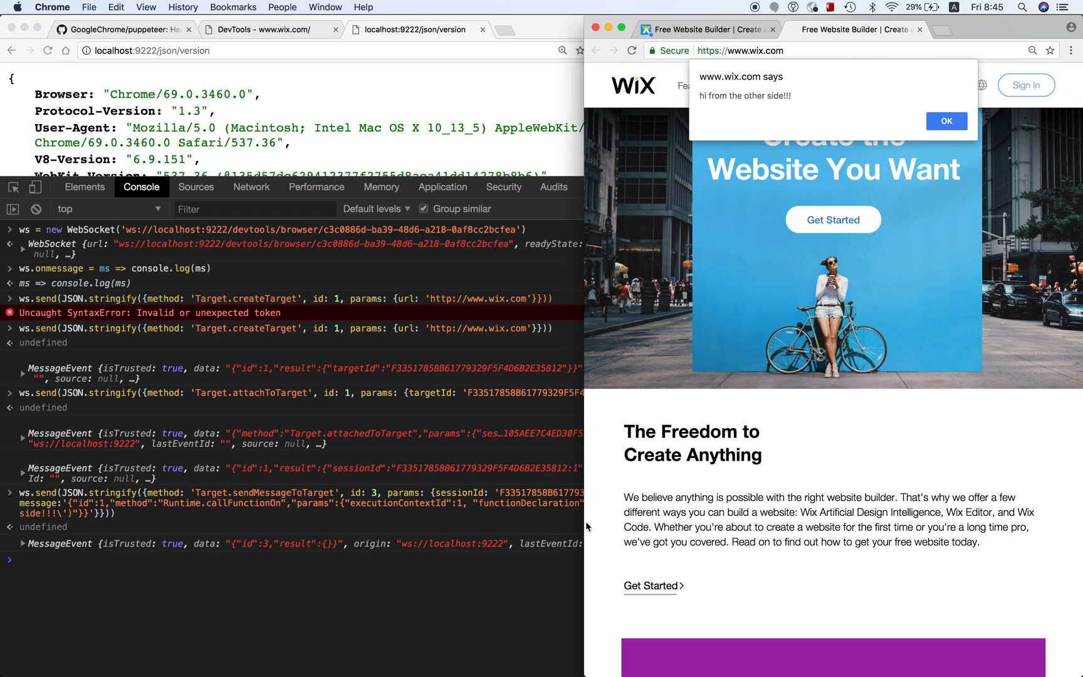
{"action": "mouse_move", "coordinate": [773, 87]}
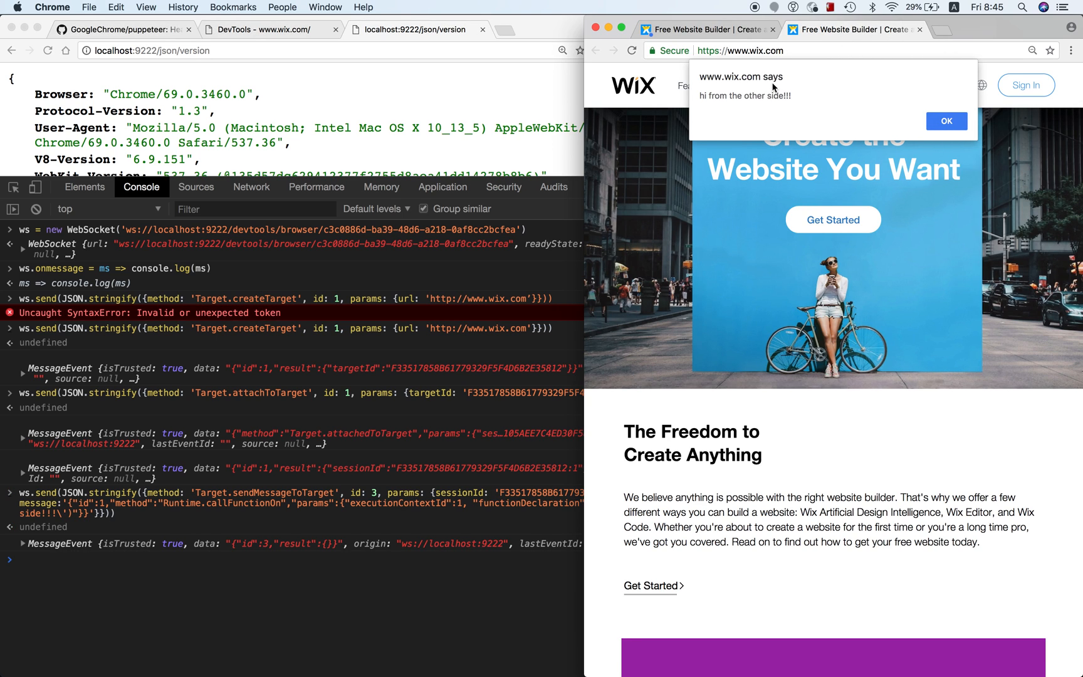
{"action": "mouse_move", "coordinate": [824, 99]}
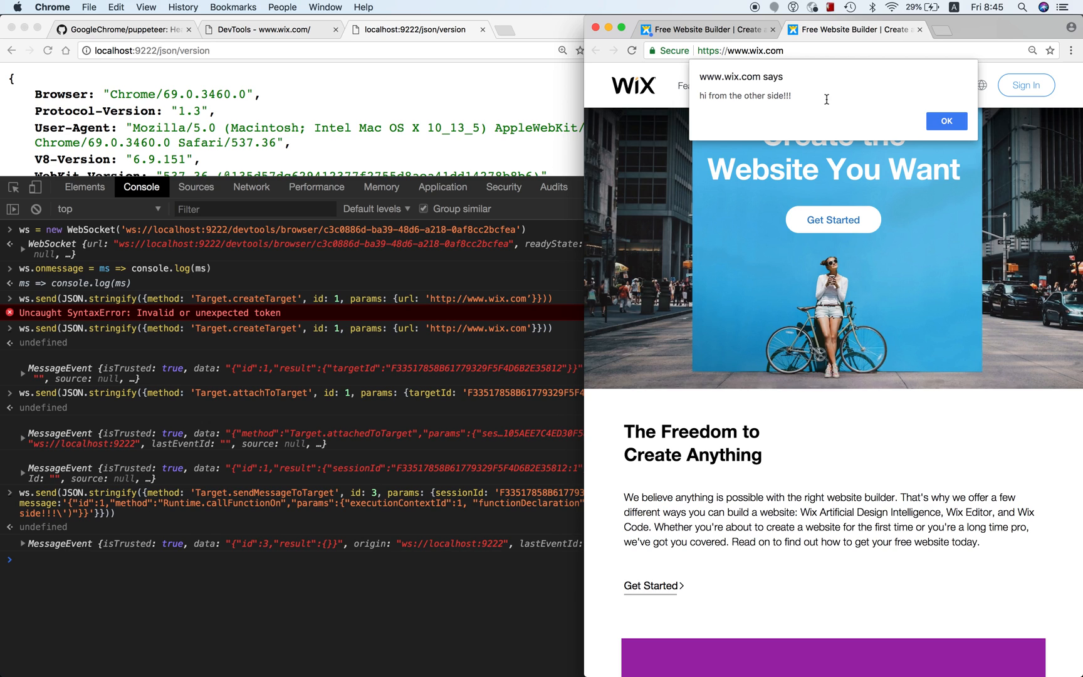
{"action": "mouse_move", "coordinate": [272, 494]}
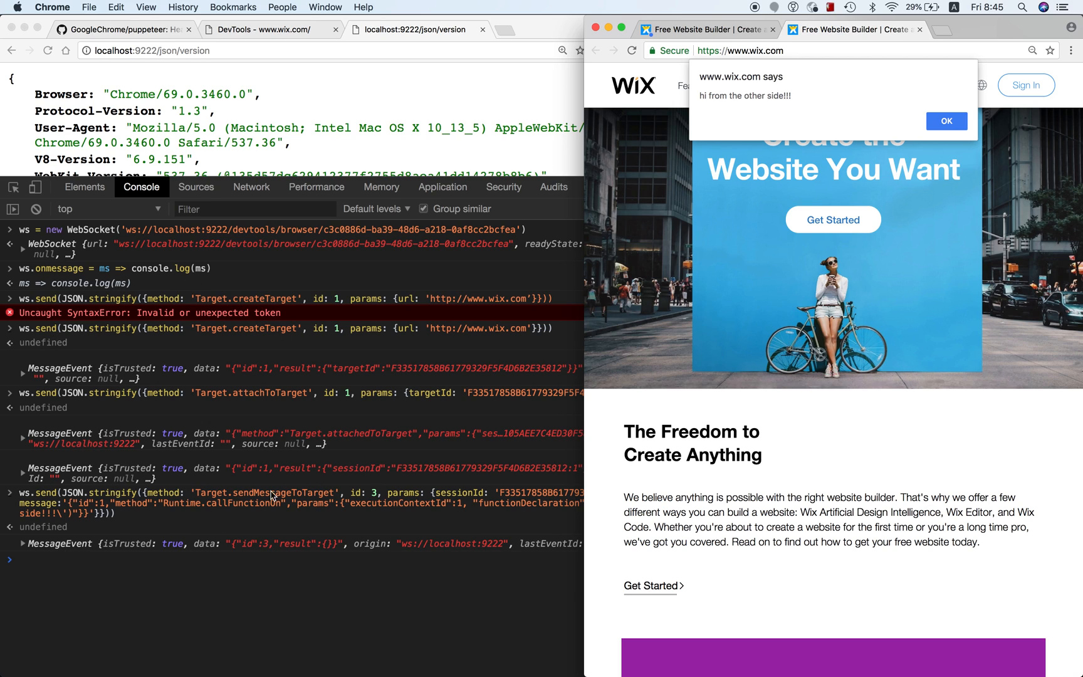
{"action": "mouse_move", "coordinate": [194, 393]}
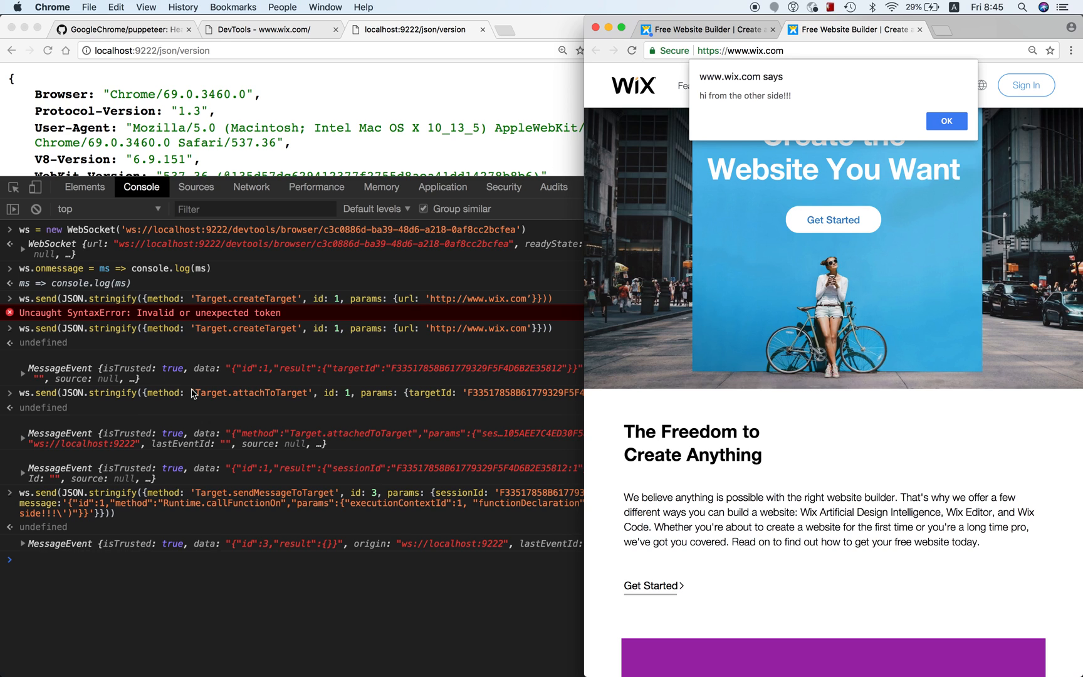
{"action": "mouse_move", "coordinate": [145, 535]}
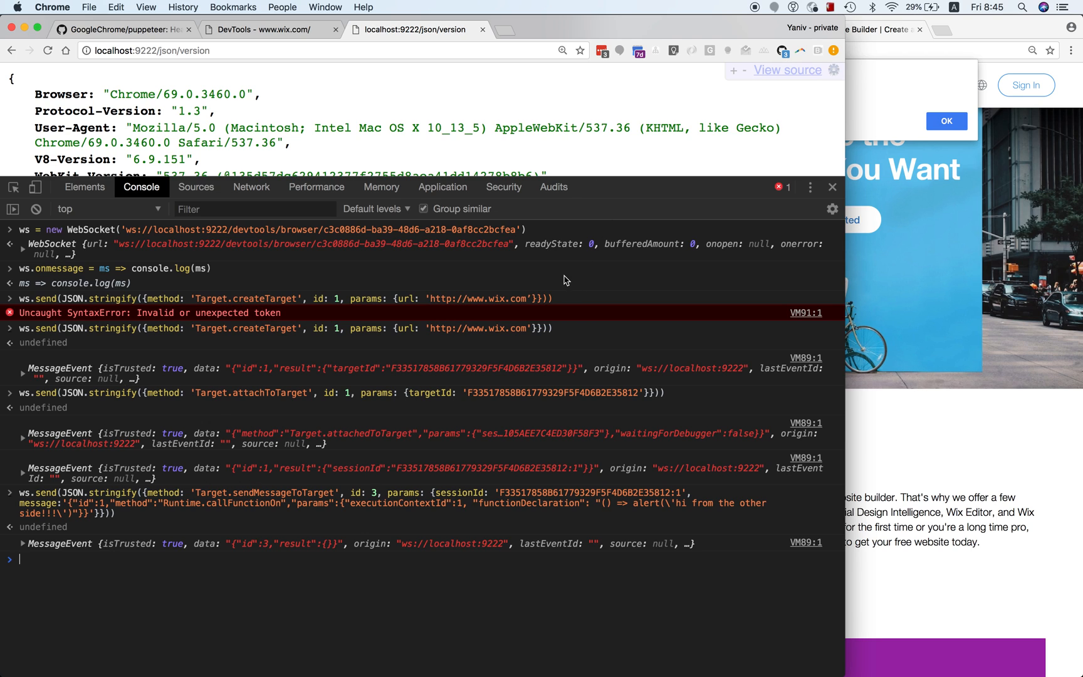
{"action": "mouse_move", "coordinate": [573, 306]}
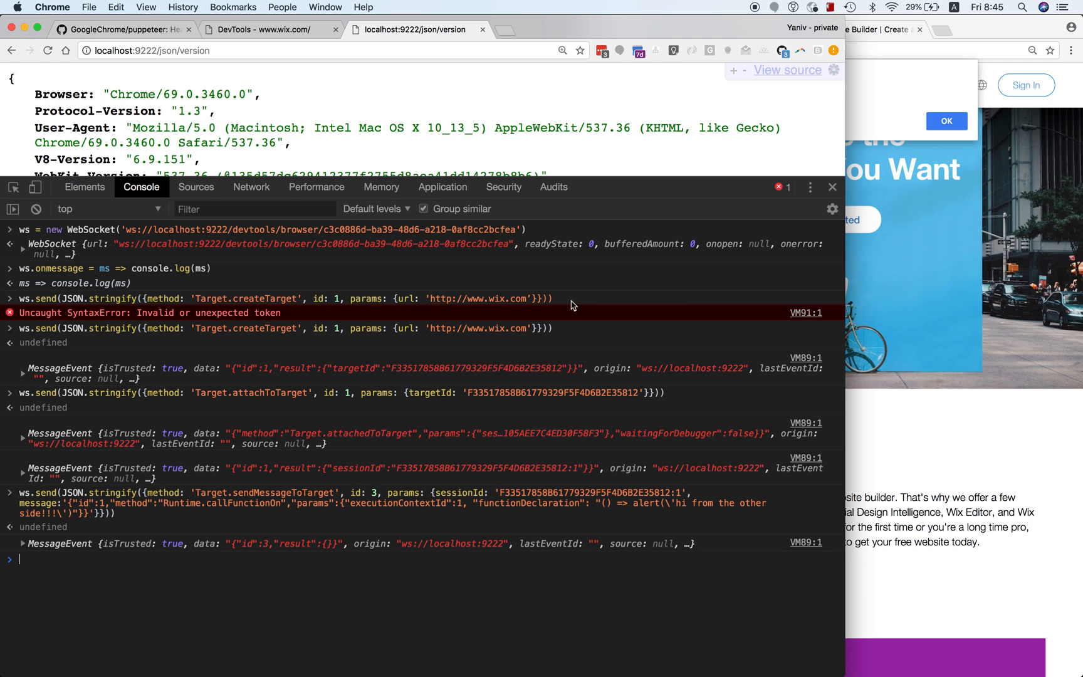
{"action": "mouse_move", "coordinate": [553, 337]}
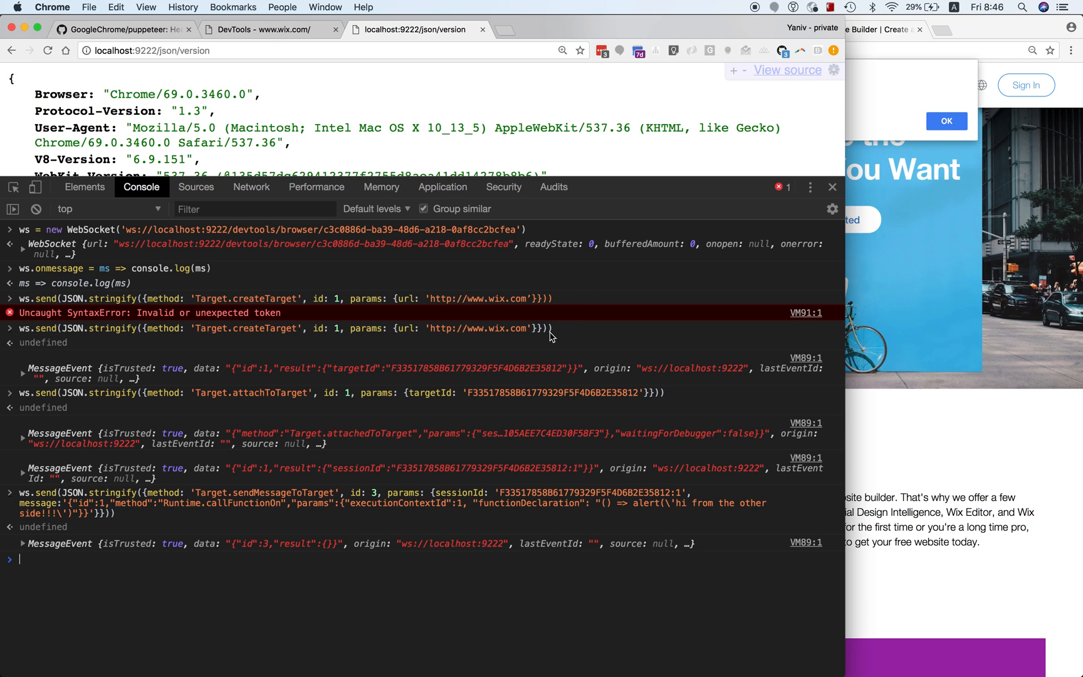
{"action": "mouse_move", "coordinate": [640, 239]}
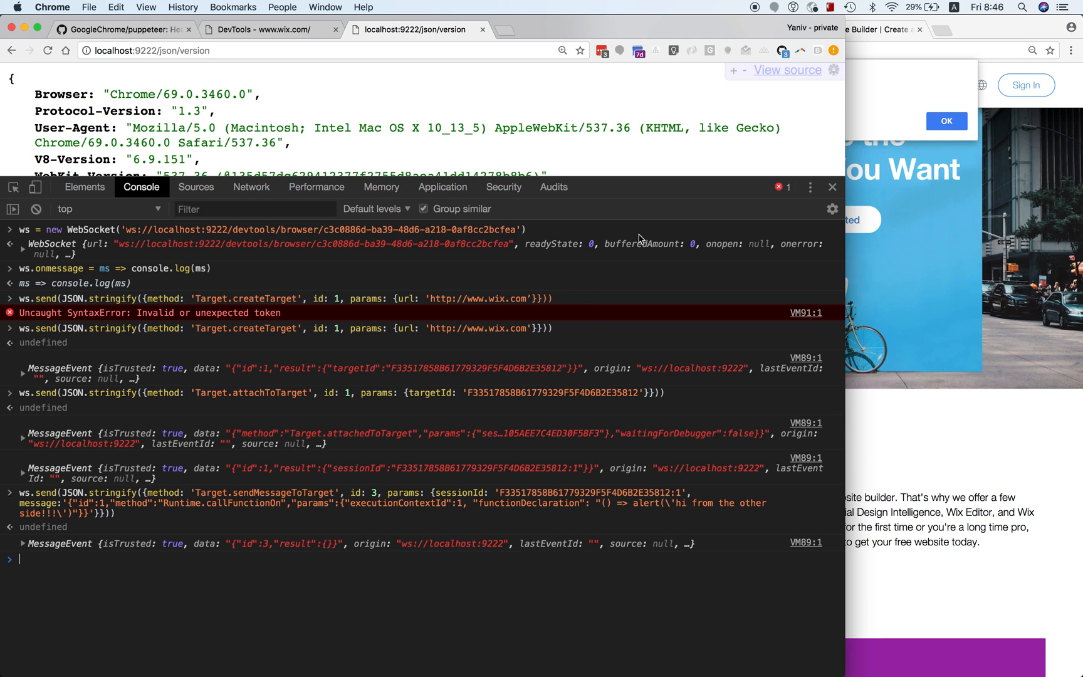